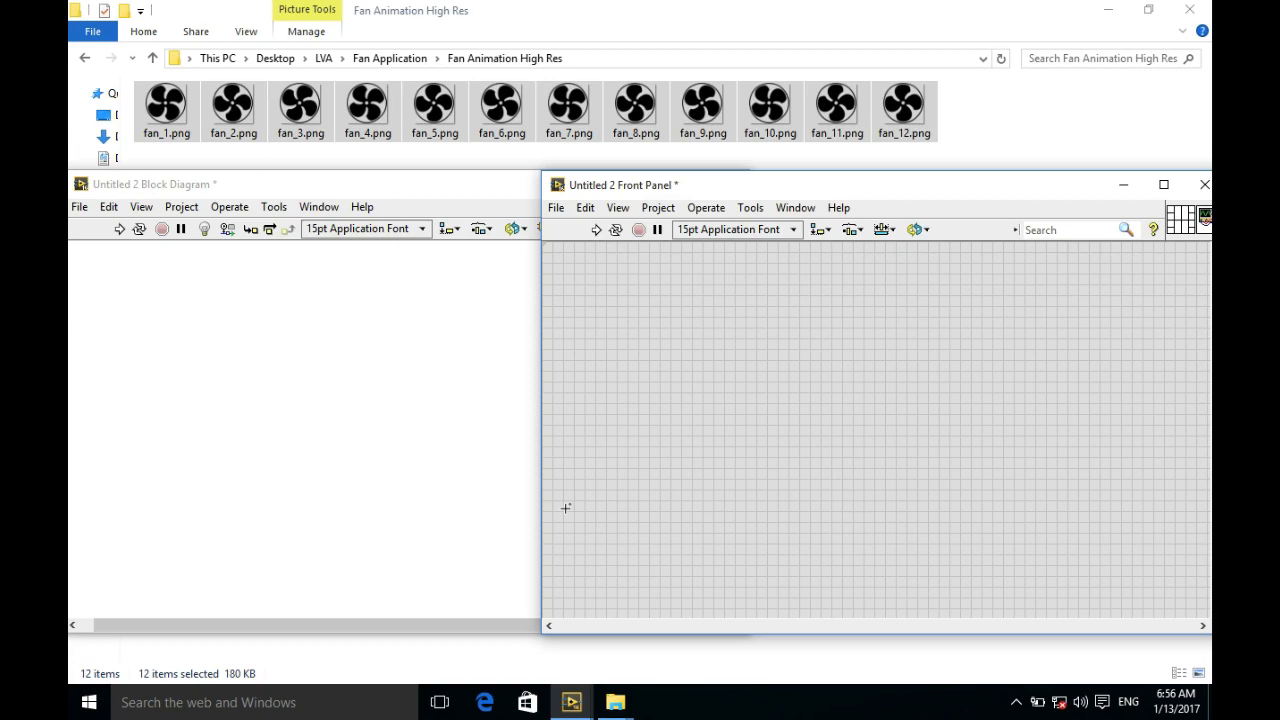
mouse_move(682, 312)
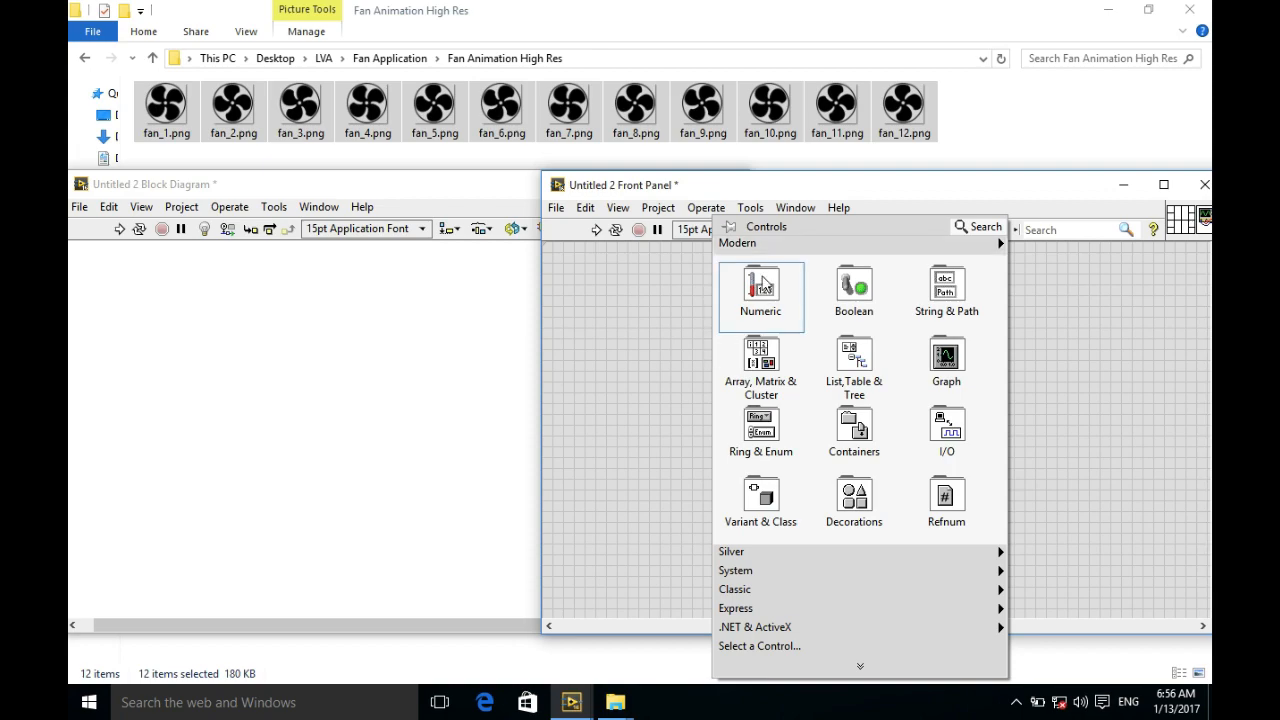
Place a Pict Ring control labelled Ring on the empty front panel from Modern > Ring & Enum
left_click(656, 326)
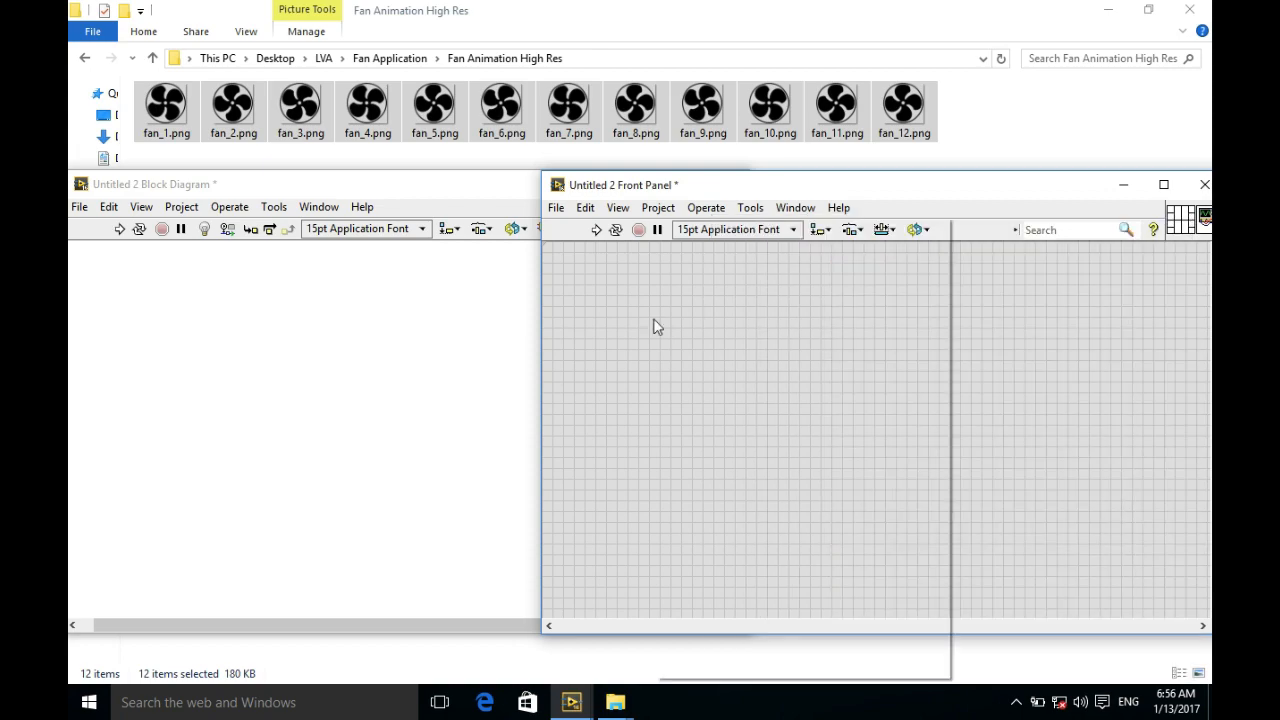
right_click(658, 326)
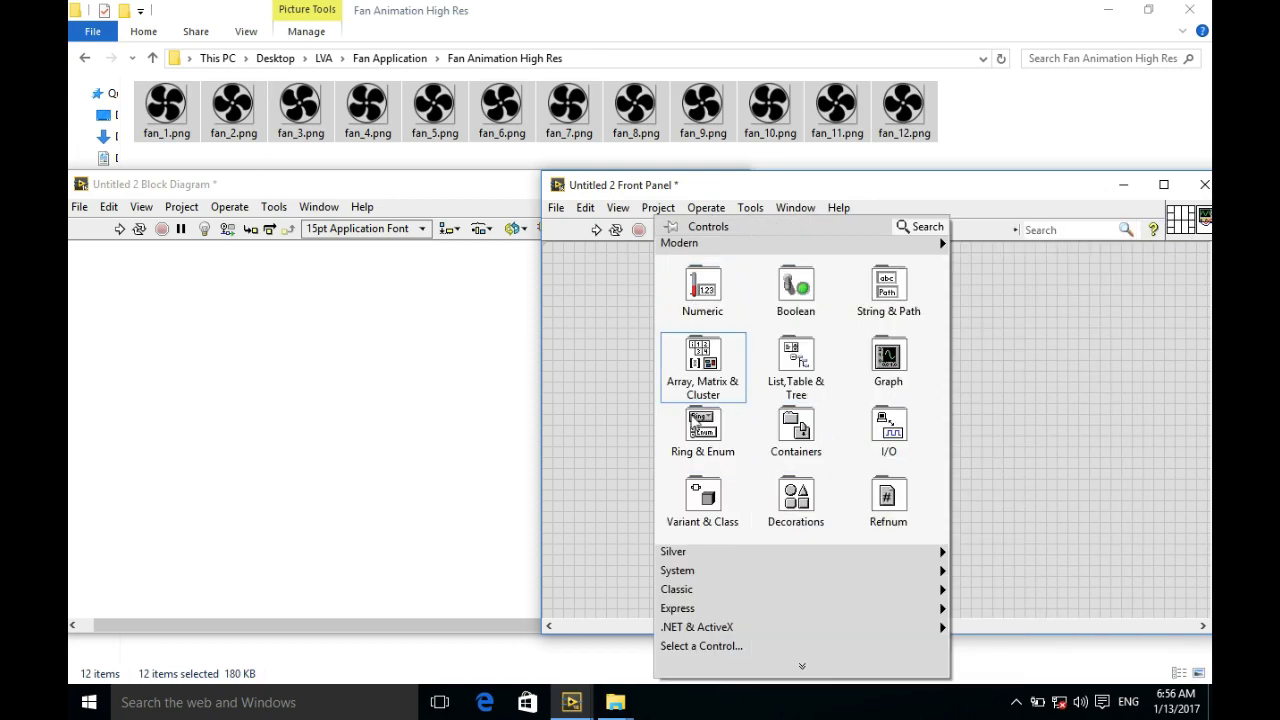
left_click(720, 356)
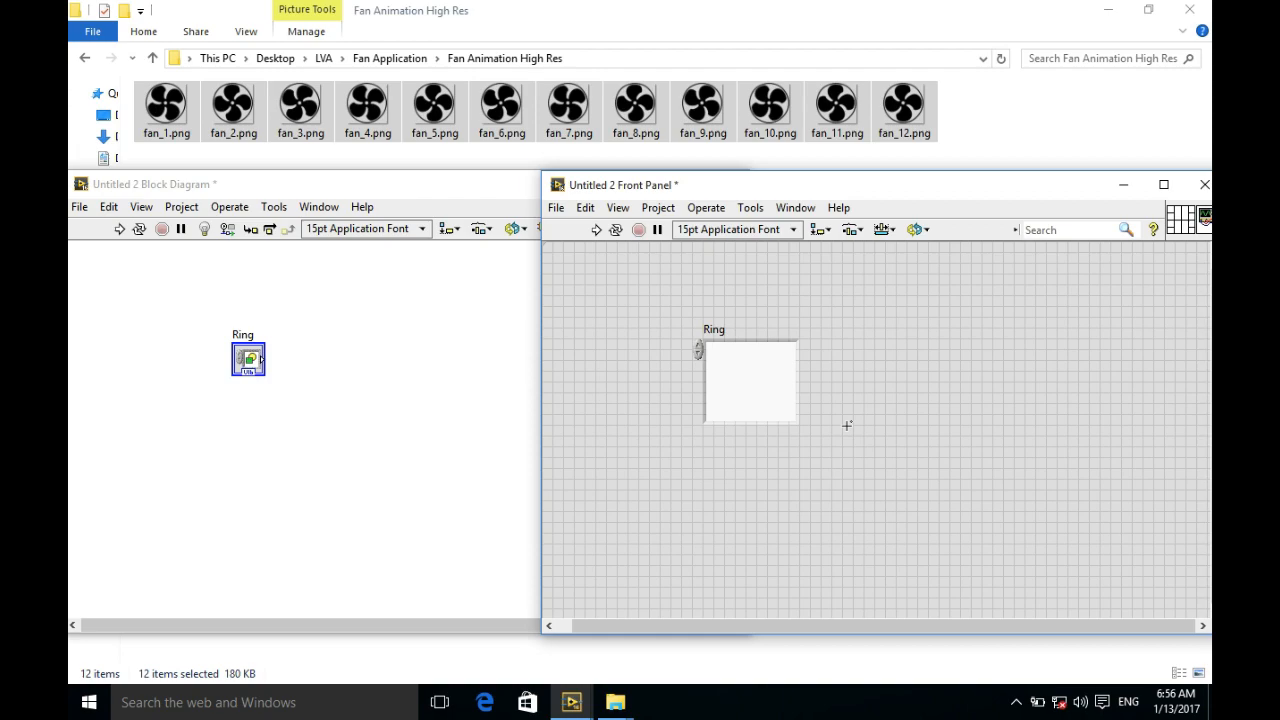
Drop the twelve fan PNG pictures onto the front panel and spread the stack apart
left_click(568, 104)
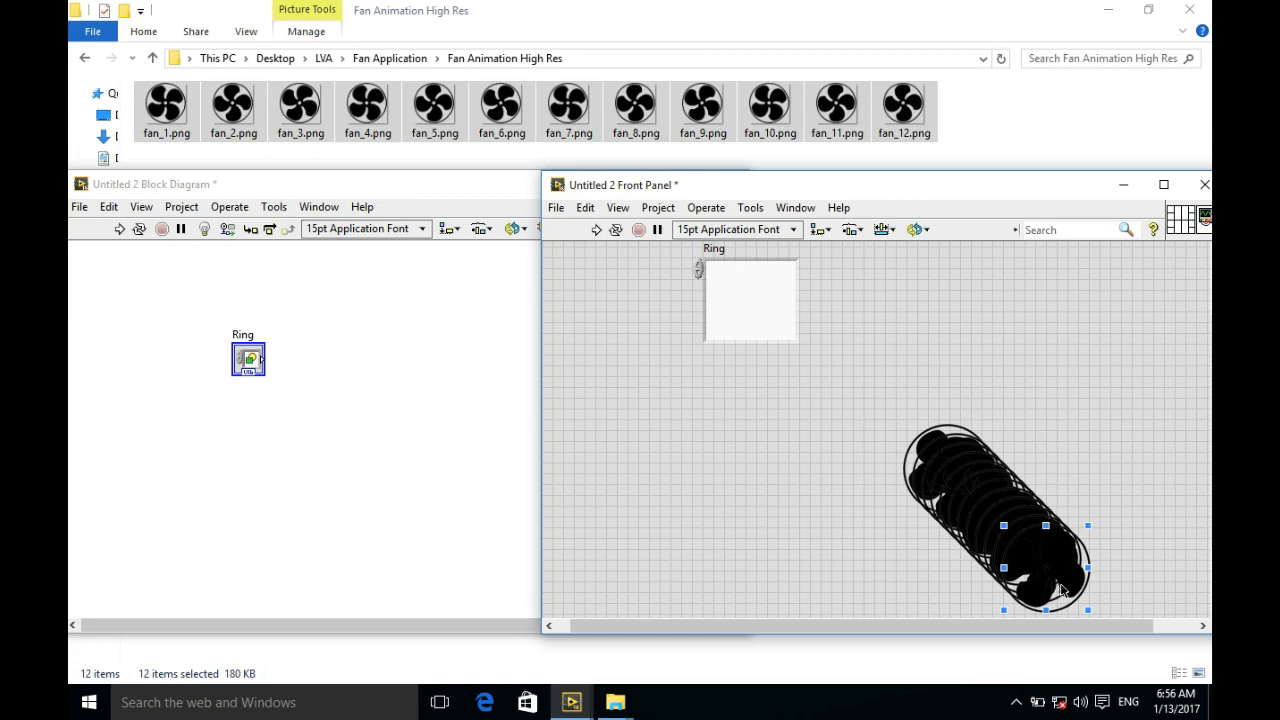
mouse_move(1056, 590)
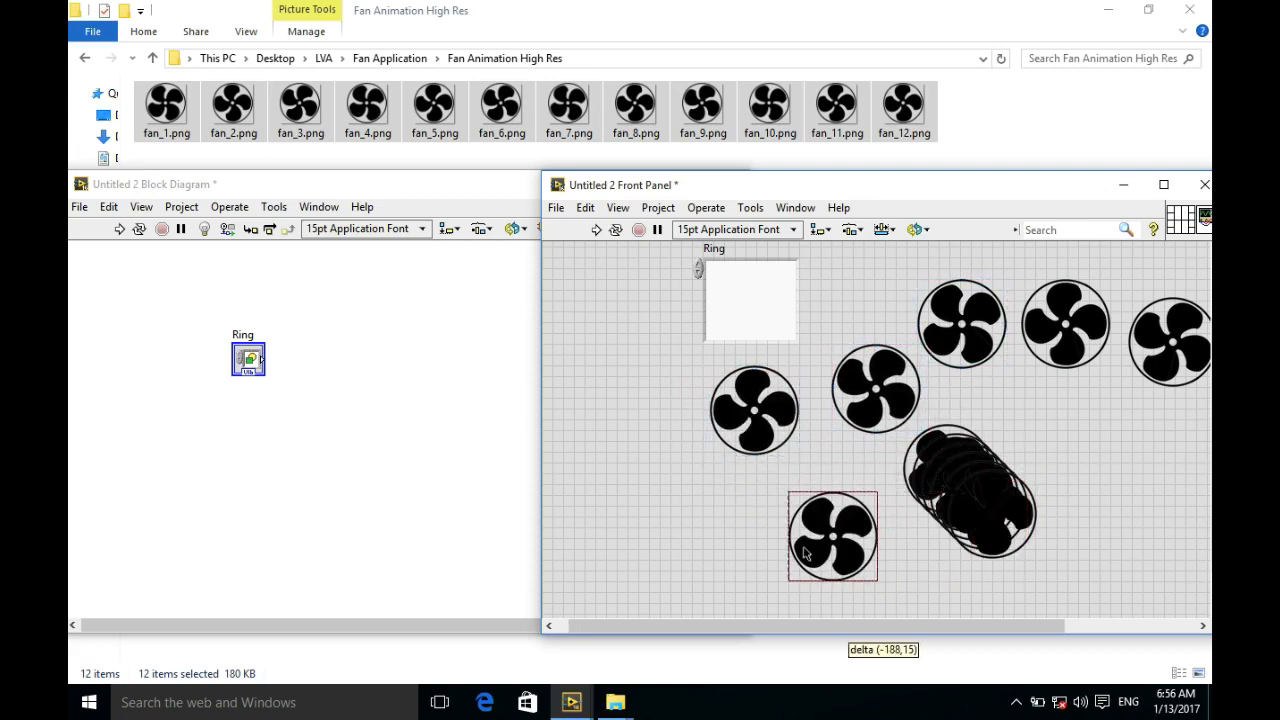
left_click_drag(832, 536, 724, 548)
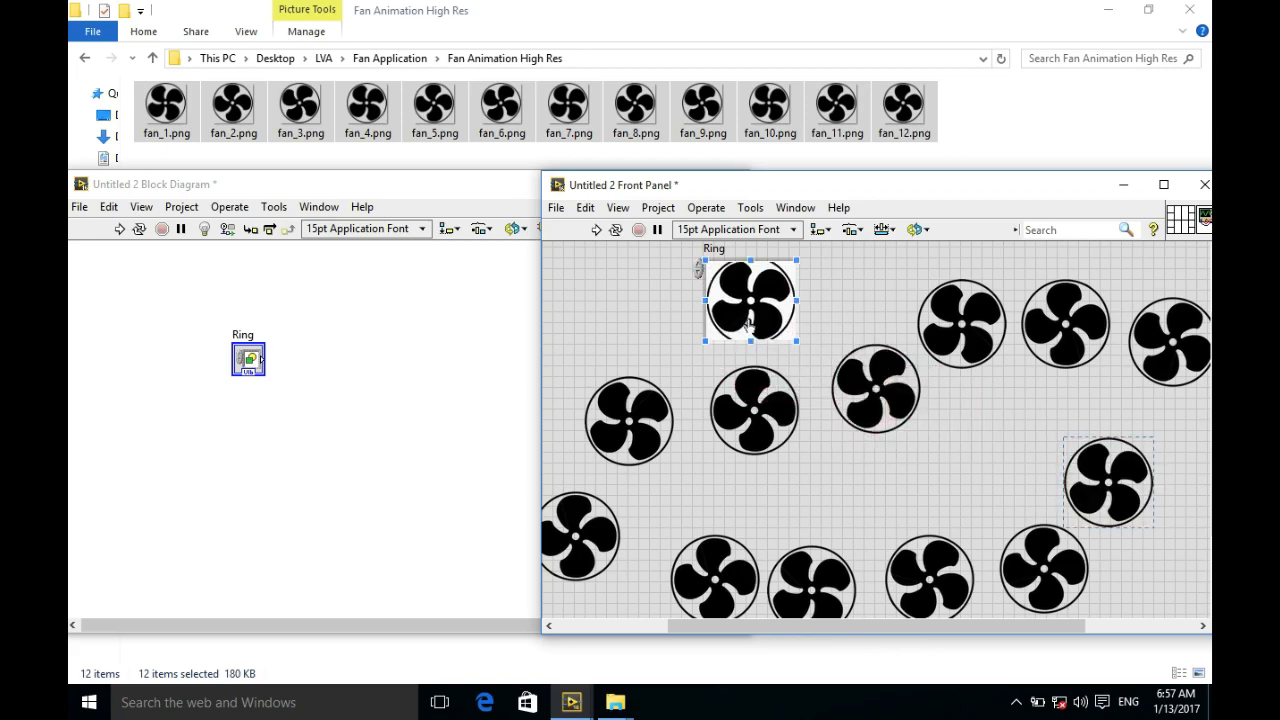
Add the first loose fan pictures to the Ring as items via Add Item After
right_click(750, 300)
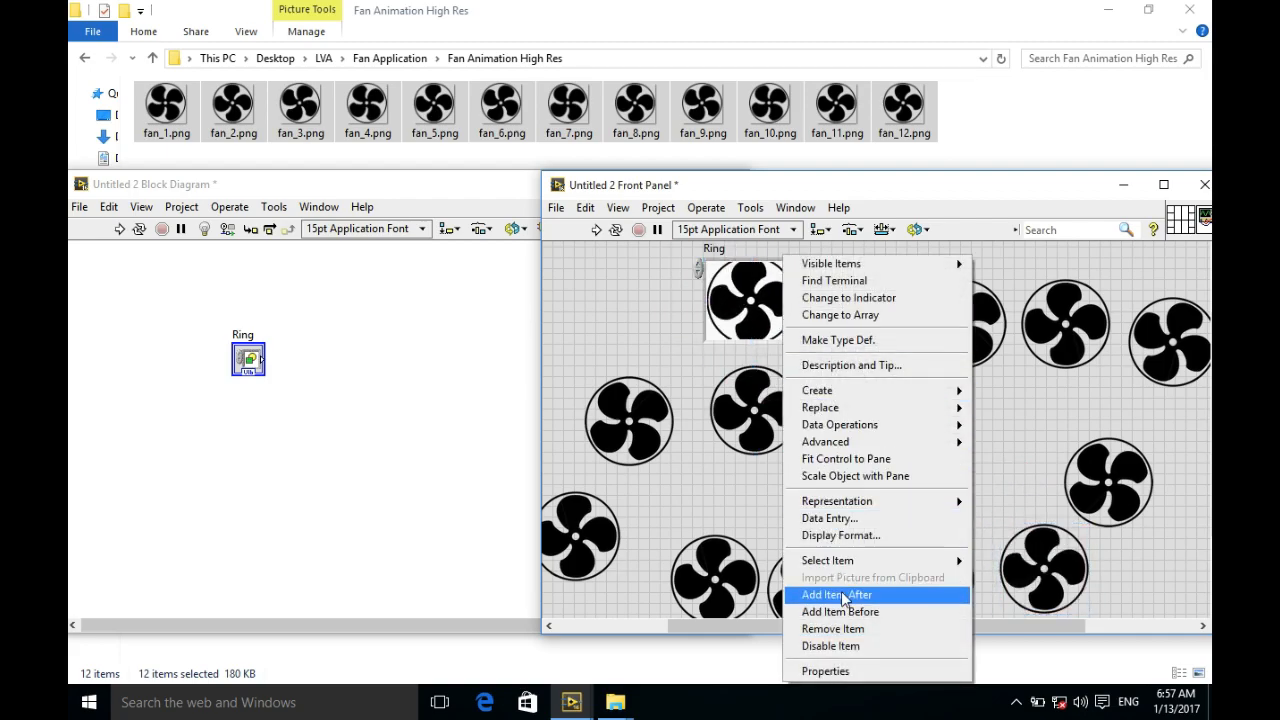
left_click(836, 594)
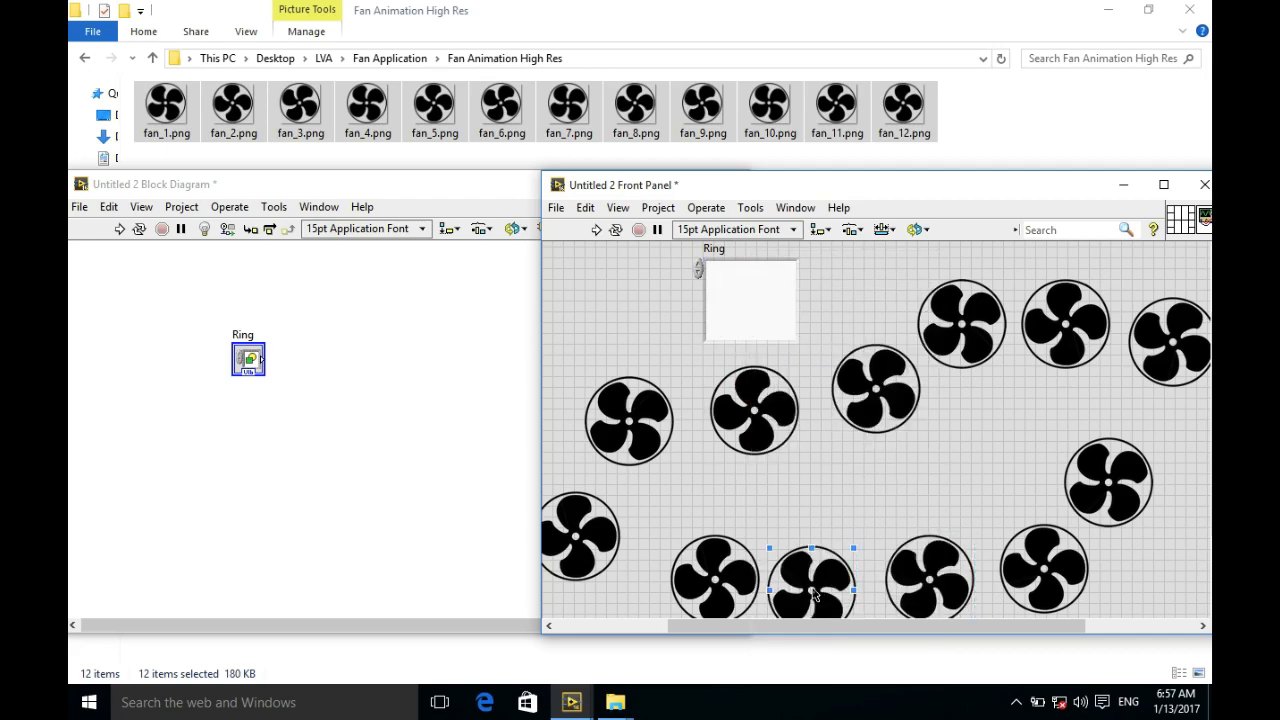
left_click_drag(812, 580, 750, 300)
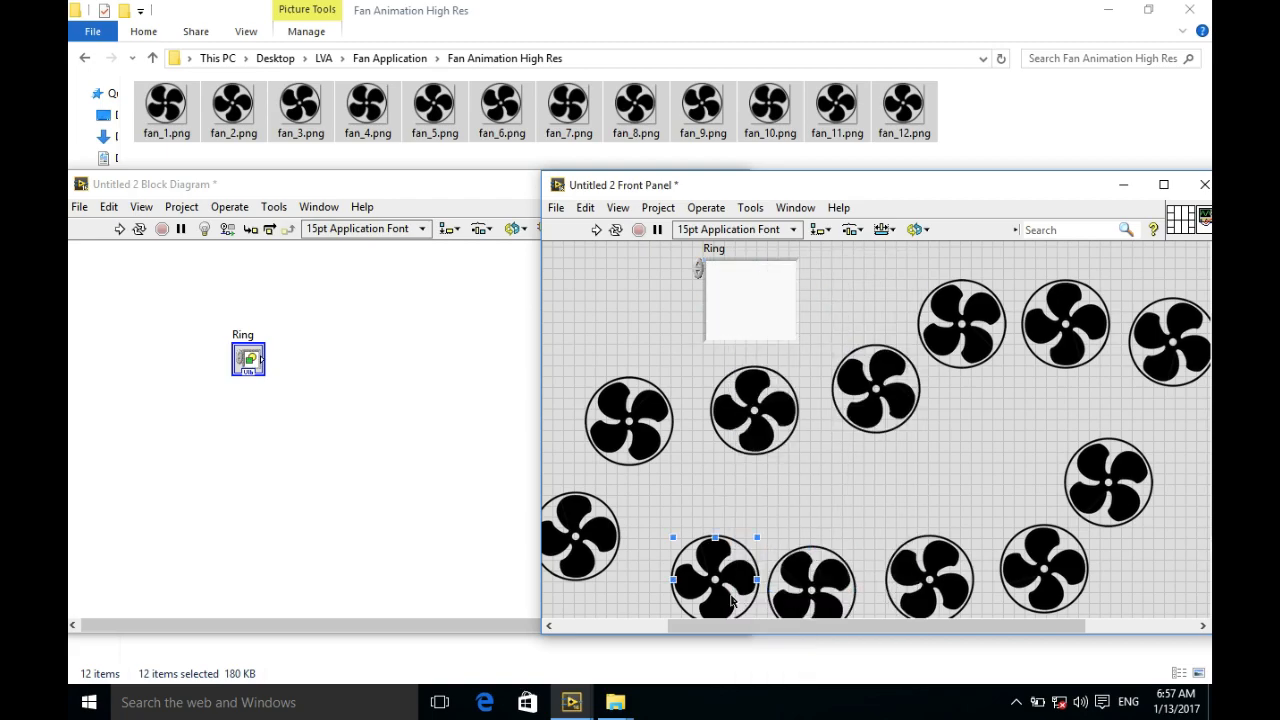
left_click_drag(714, 578, 750, 300)
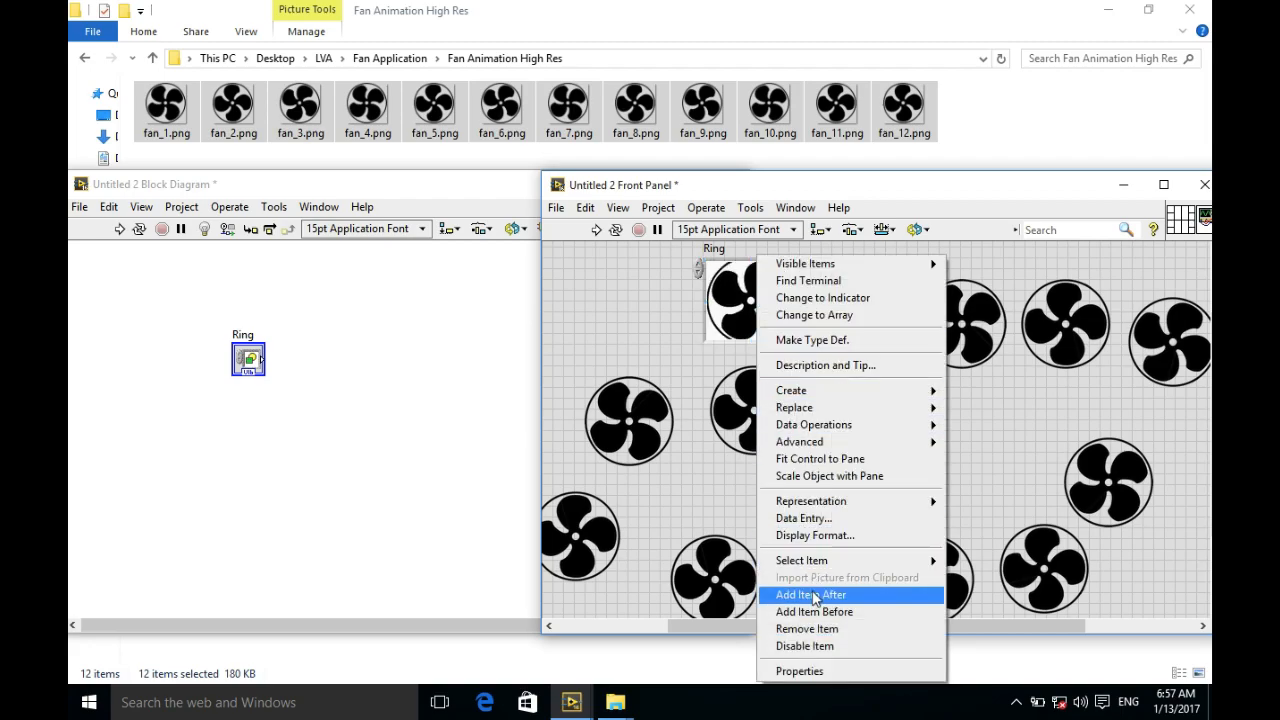
Add the remaining fan pictures as Ring items, leaving none loose on the panel
left_click(808, 594)
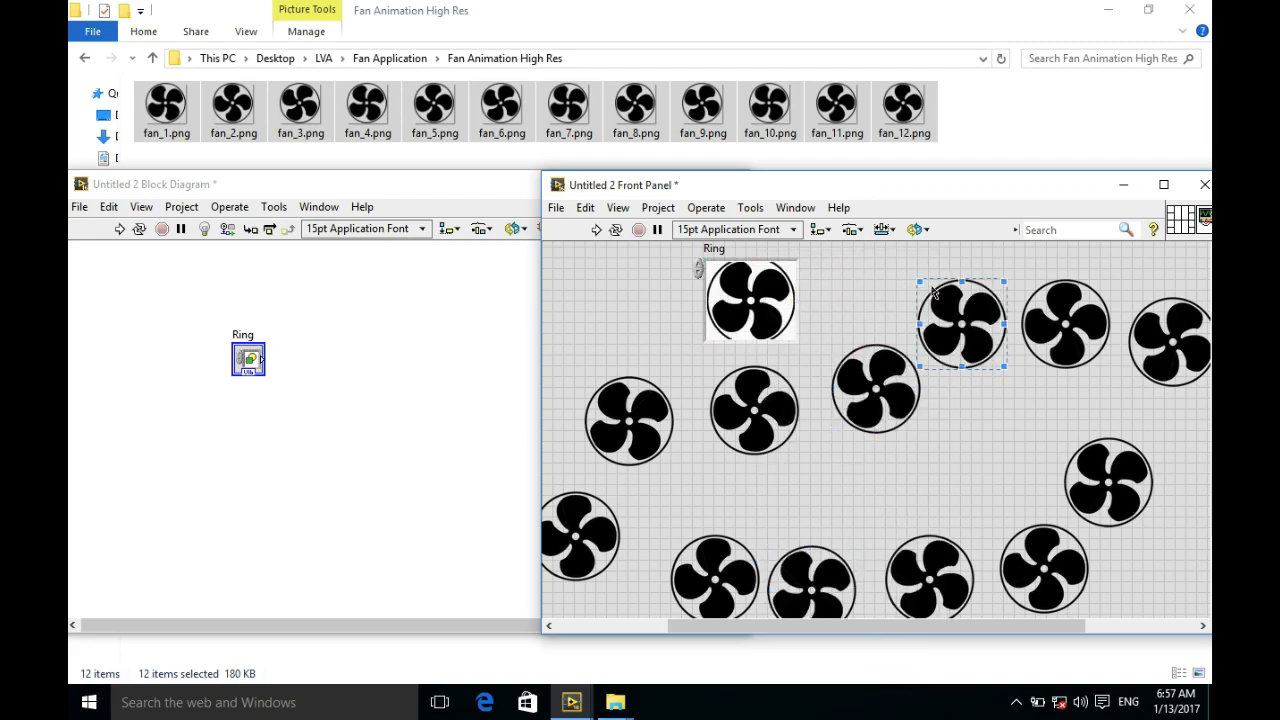
right_click(960, 322)
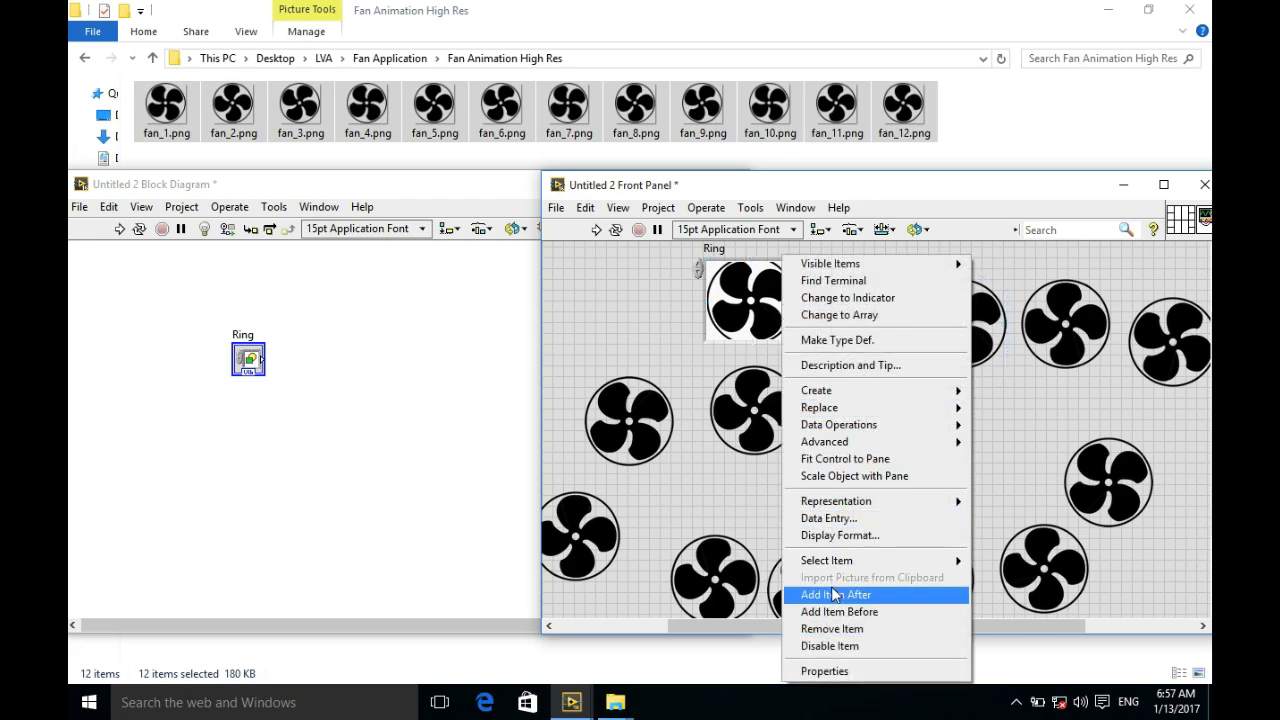
left_click(836, 594)
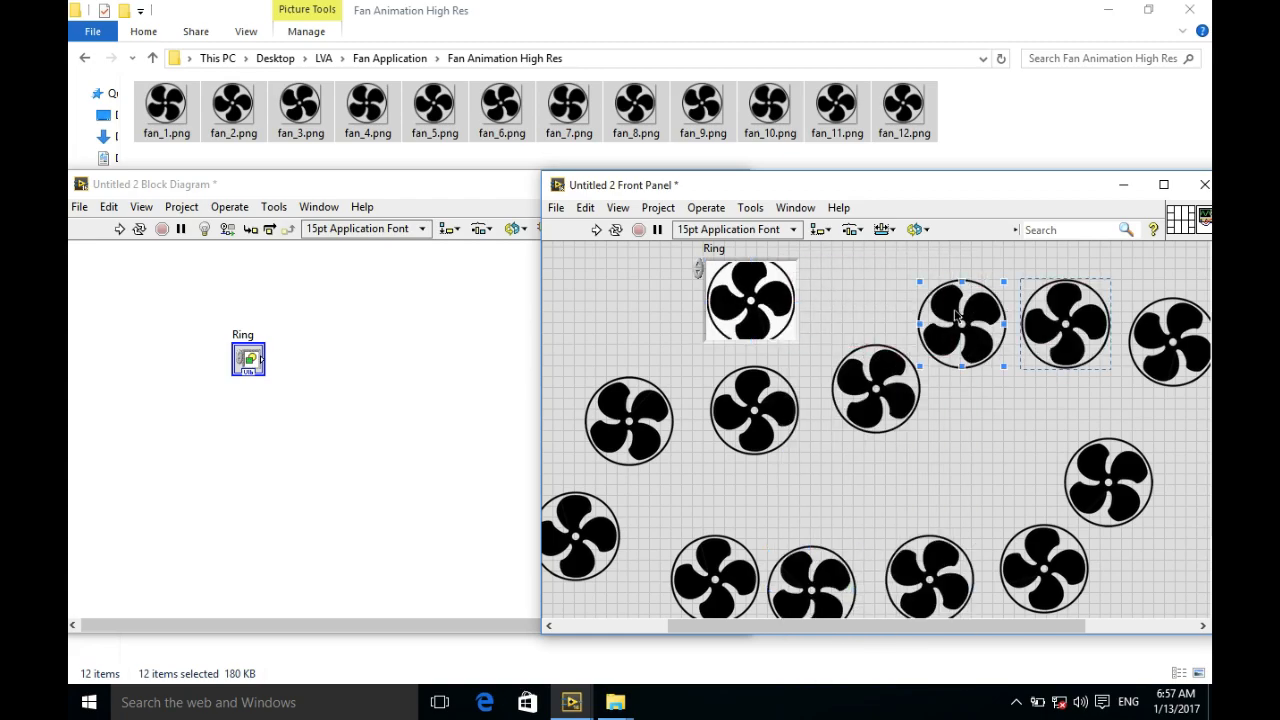
right_click(960, 320)
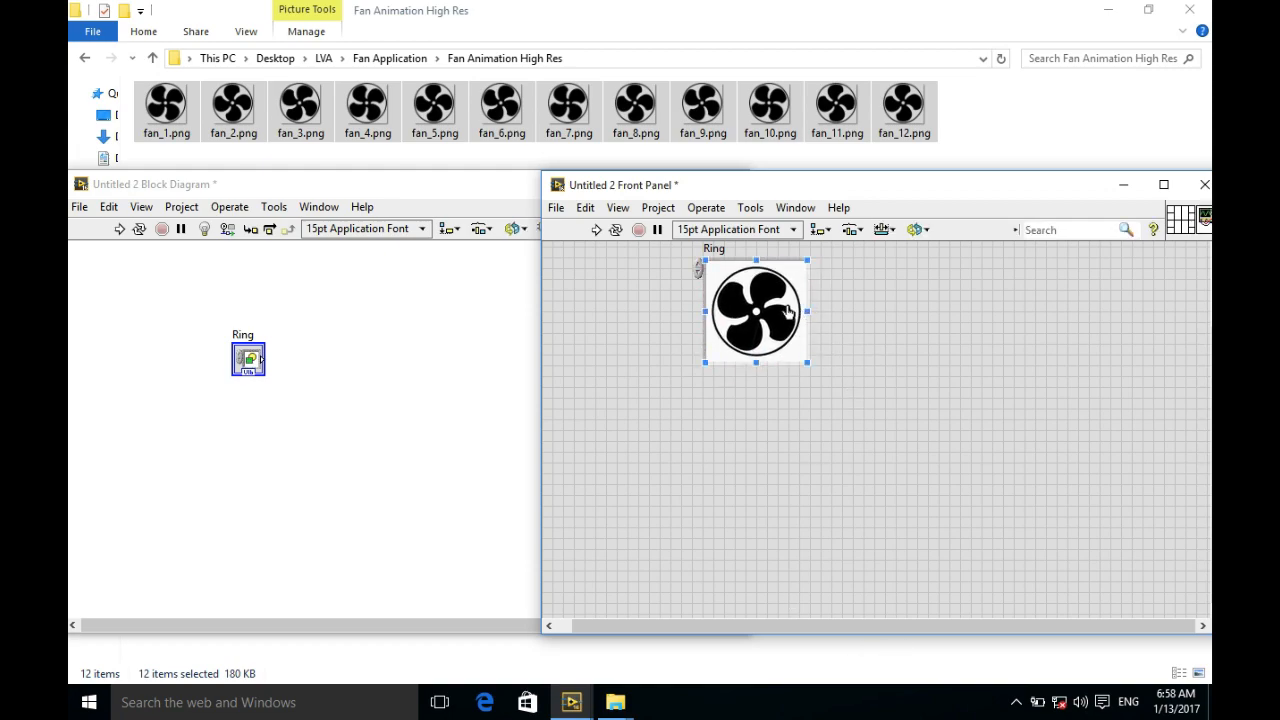
View the Ring's item list showing all twelve fan frames, then move to the block diagram
left_click(756, 310)
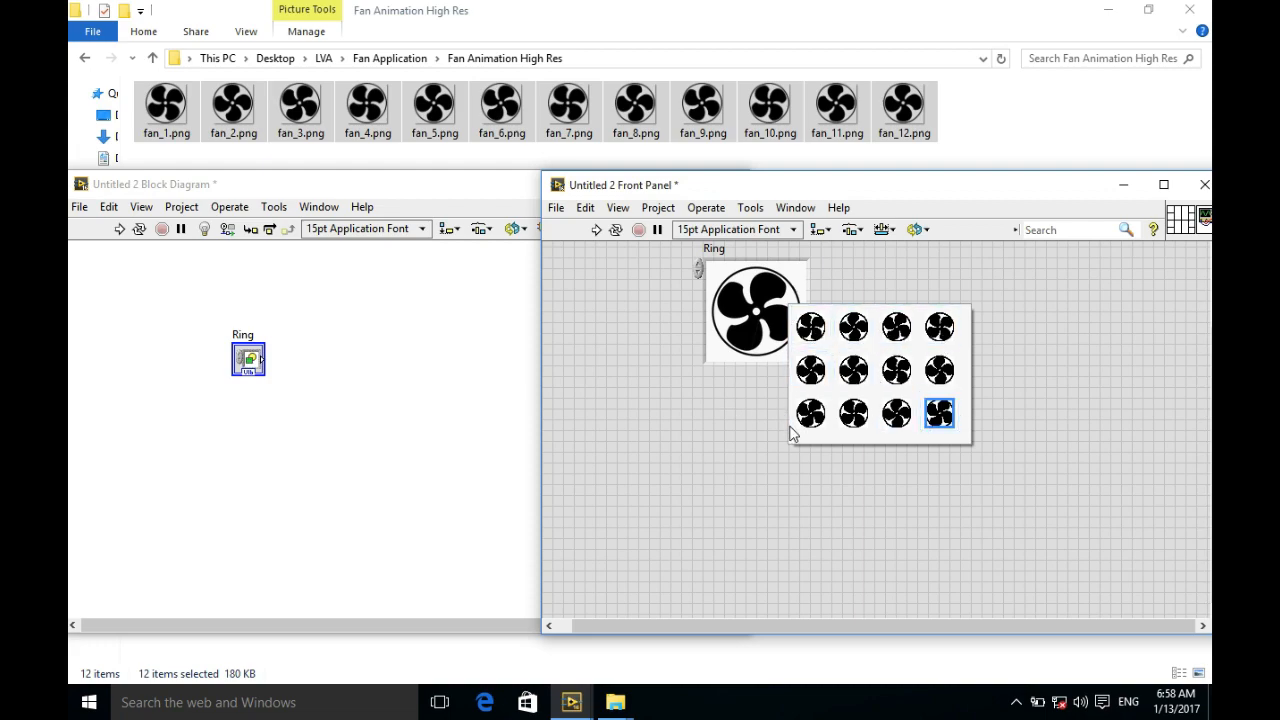
right_click(756, 310)
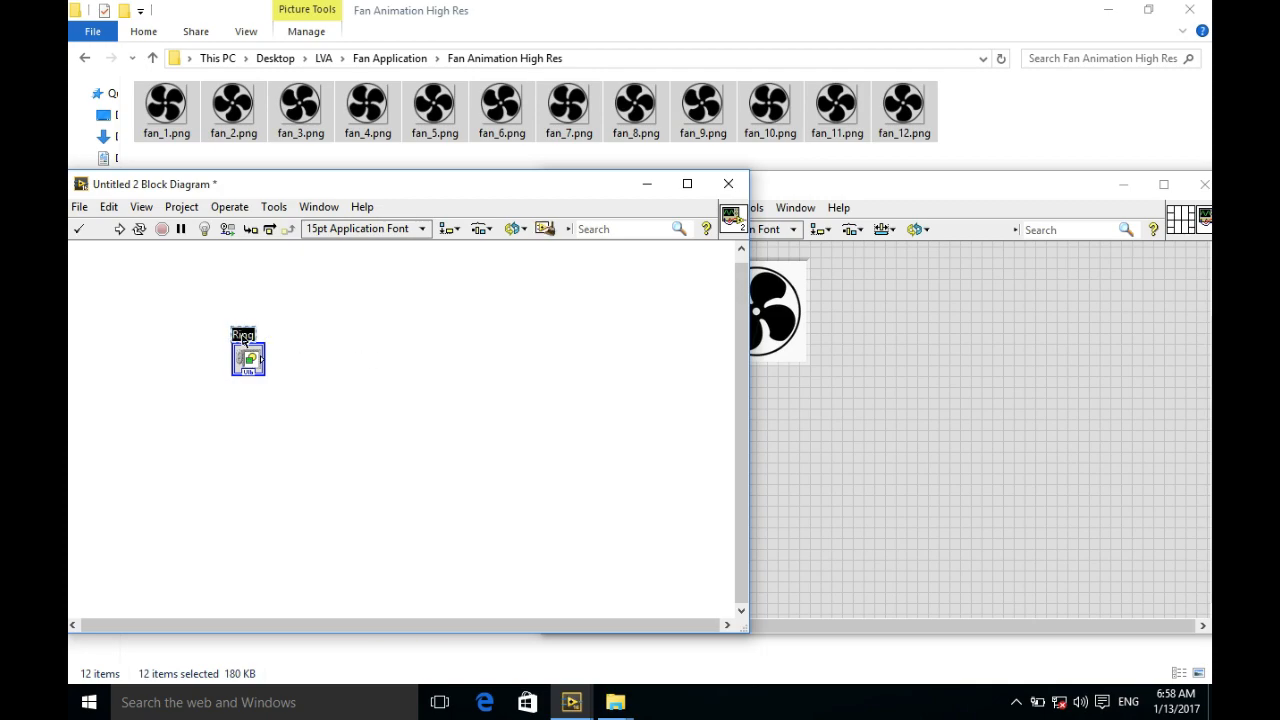
Relabel the ring control to Fan
type("Fan")
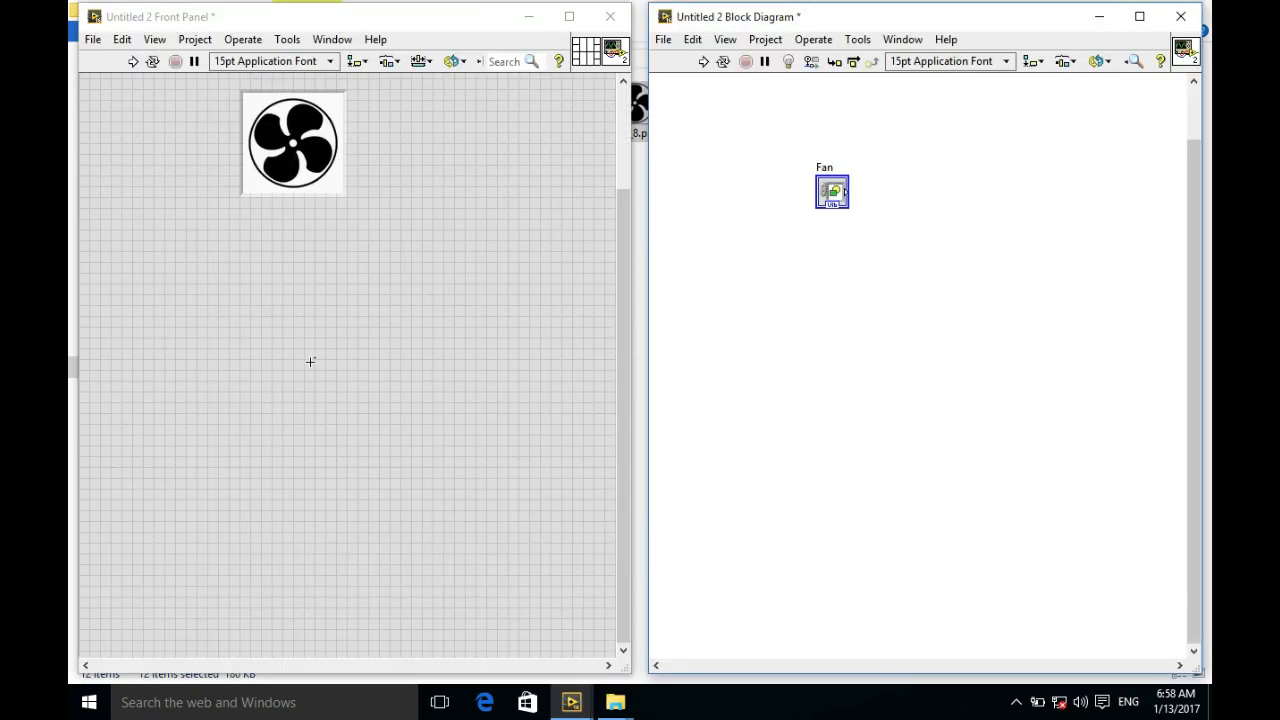
mouse_move(652, 362)
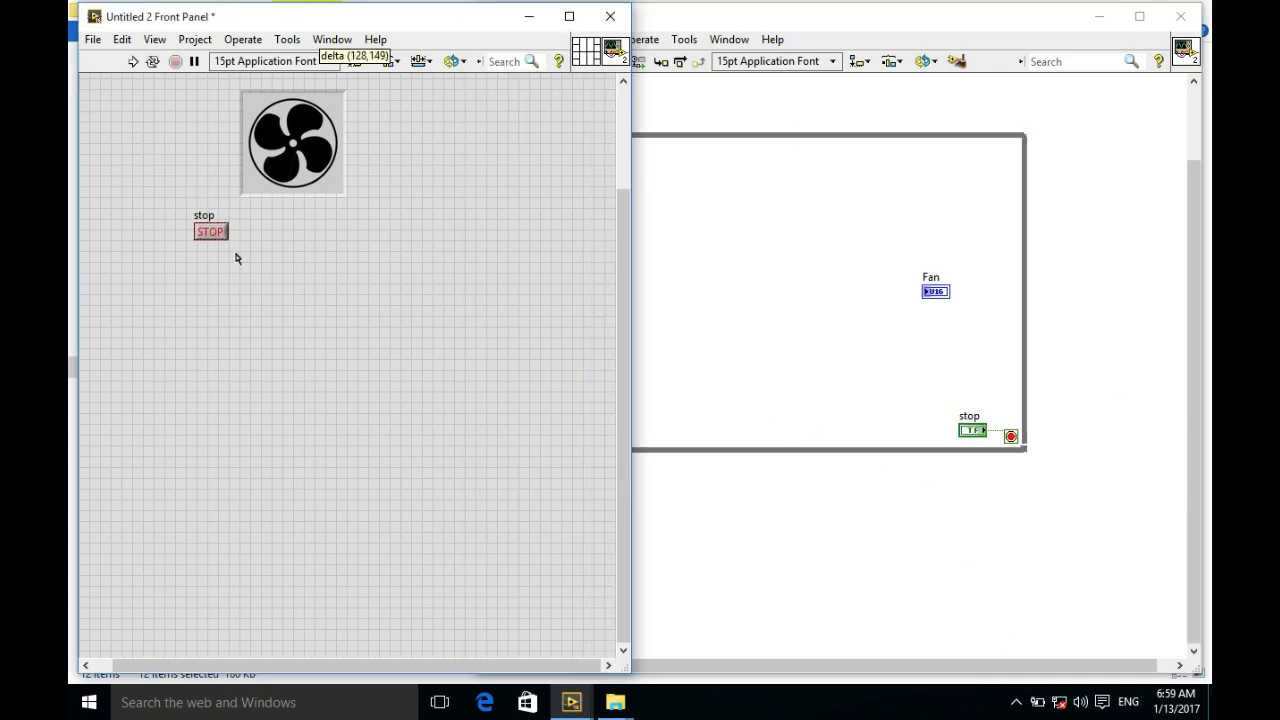
Widen the stop button and move it lower beneath the fan picture
left_click_drag(210, 232, 270, 260)
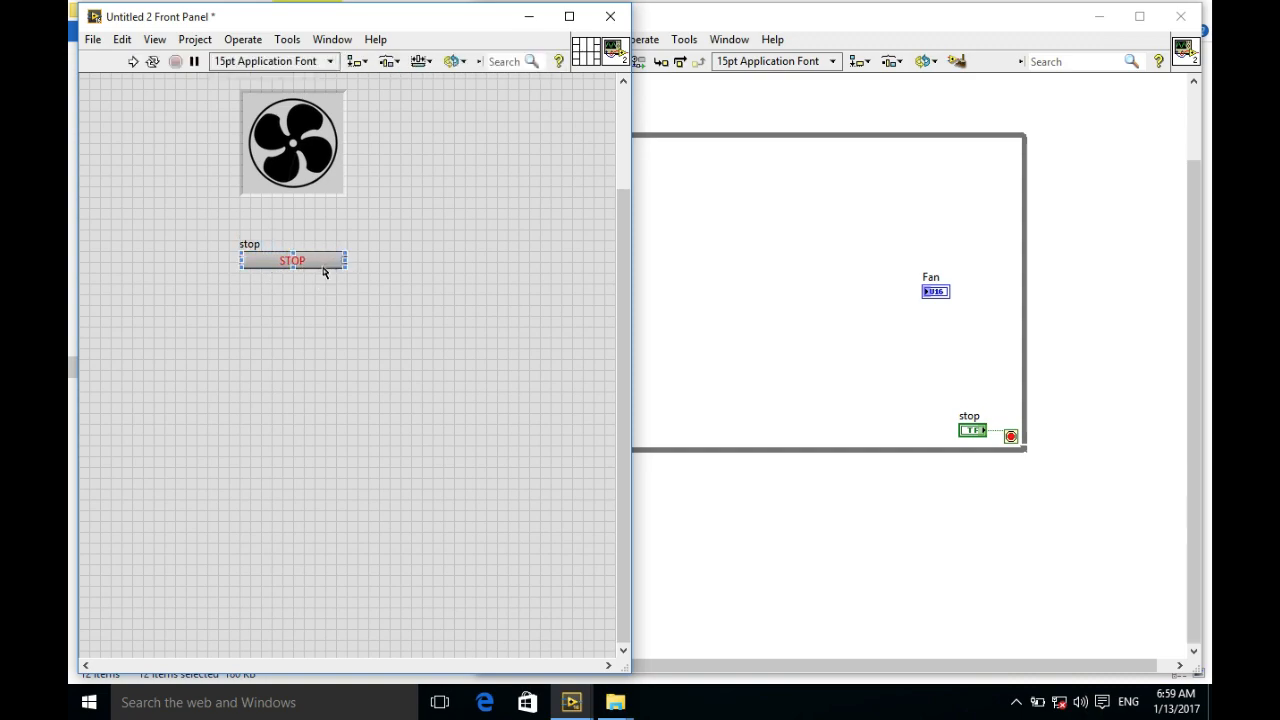
left_click_drag(292, 260, 292, 340)
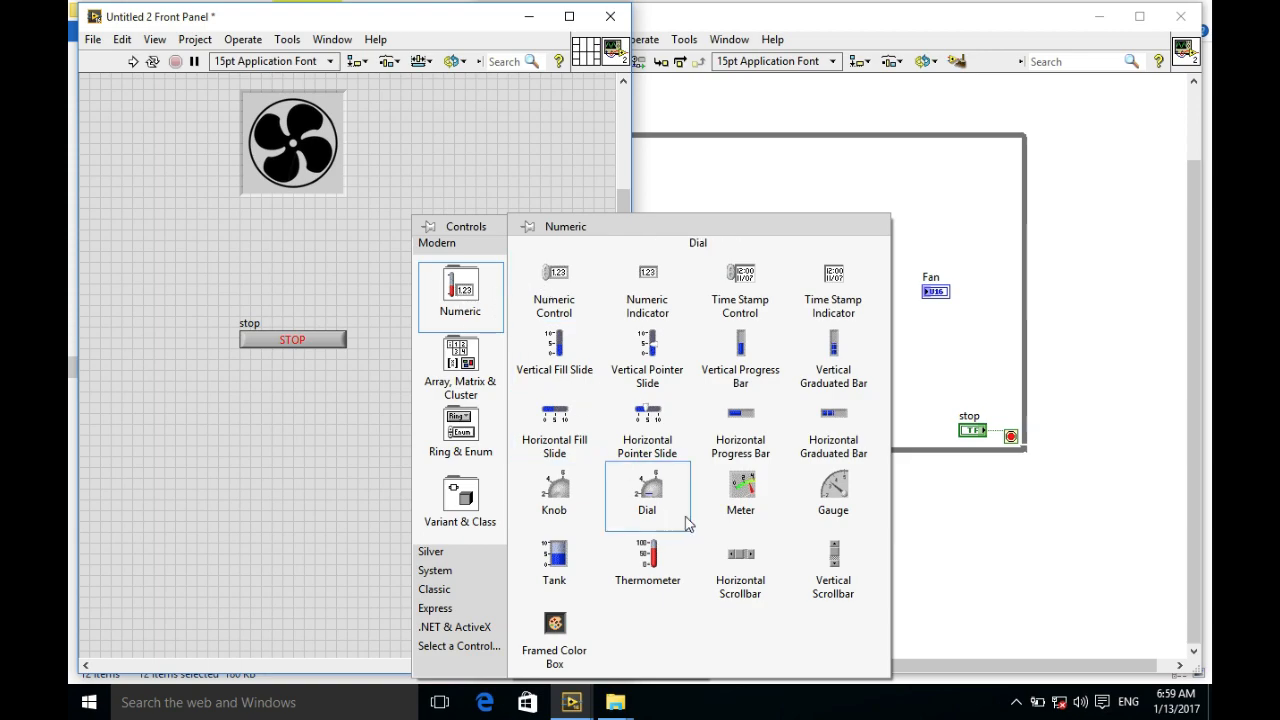
Place a Knob from the Numeric palette and give it a fully labelled 0–5 scale style
left_click(648, 490)
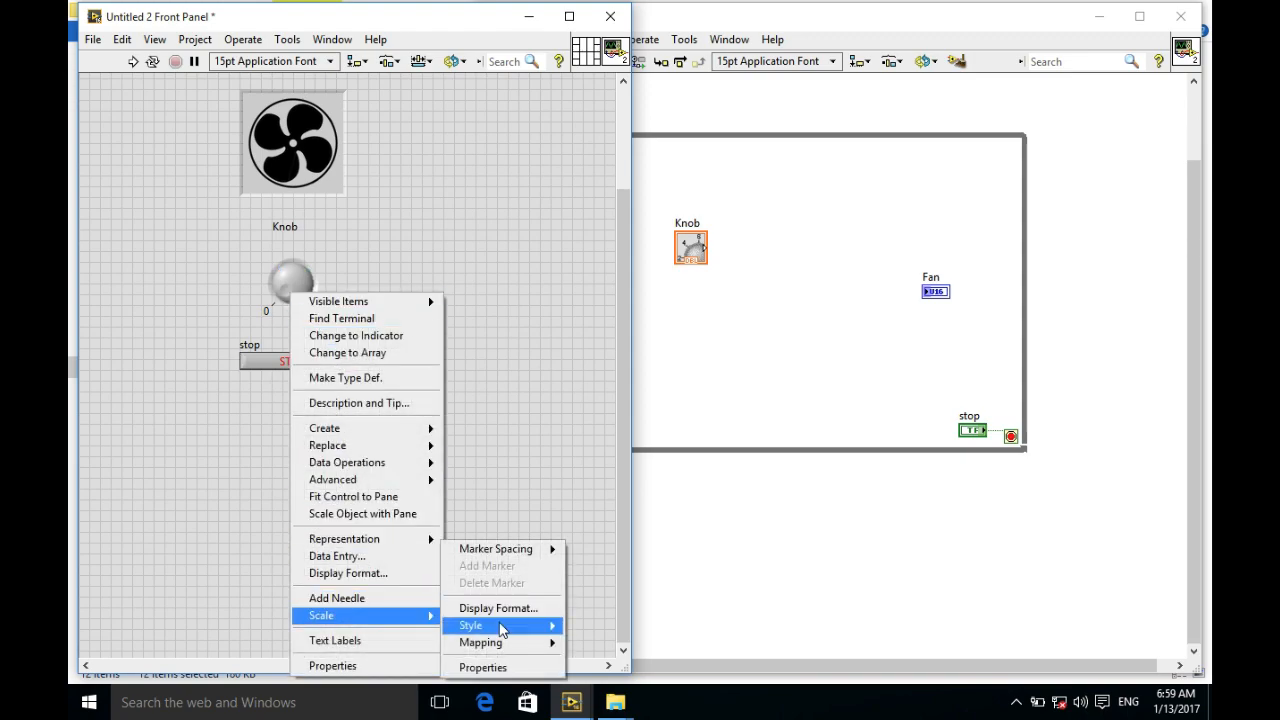
left_click(470, 624)
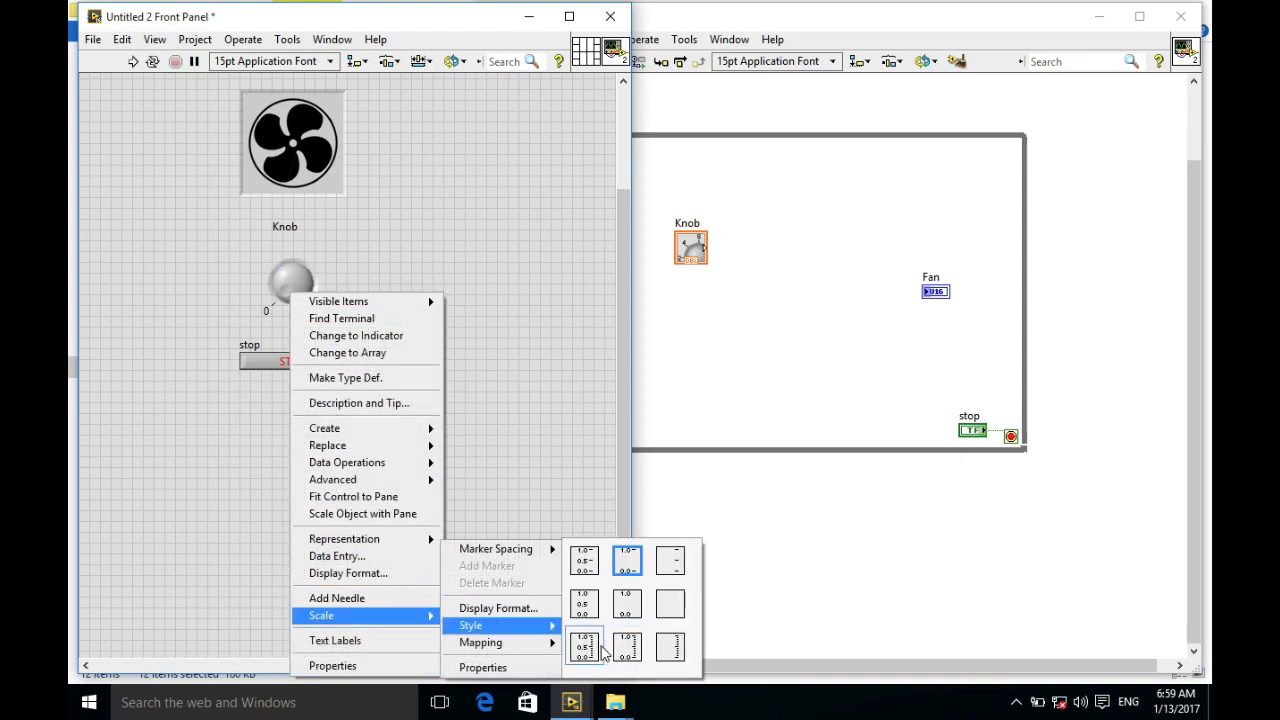
left_click(584, 648)
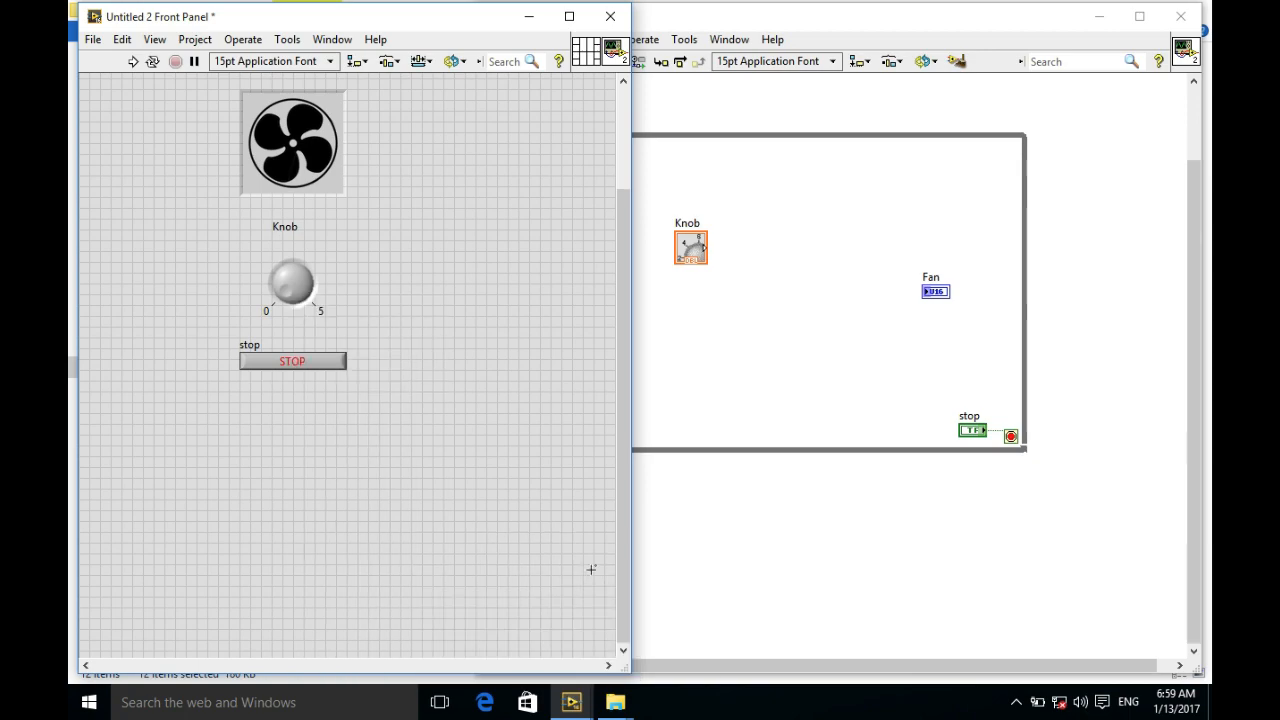
Adjust the knob's scale options so markers run 0 to 5 in steps of 0.5
right_click(292, 284)
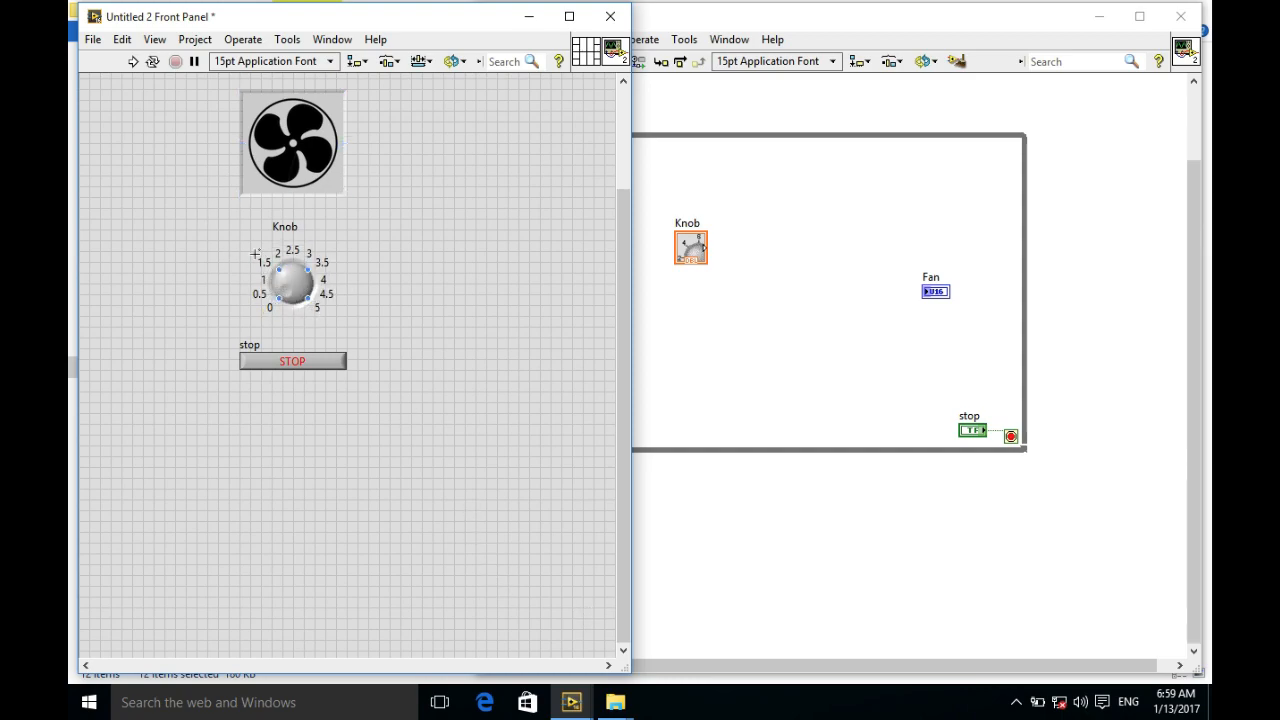
right_click(290, 280)
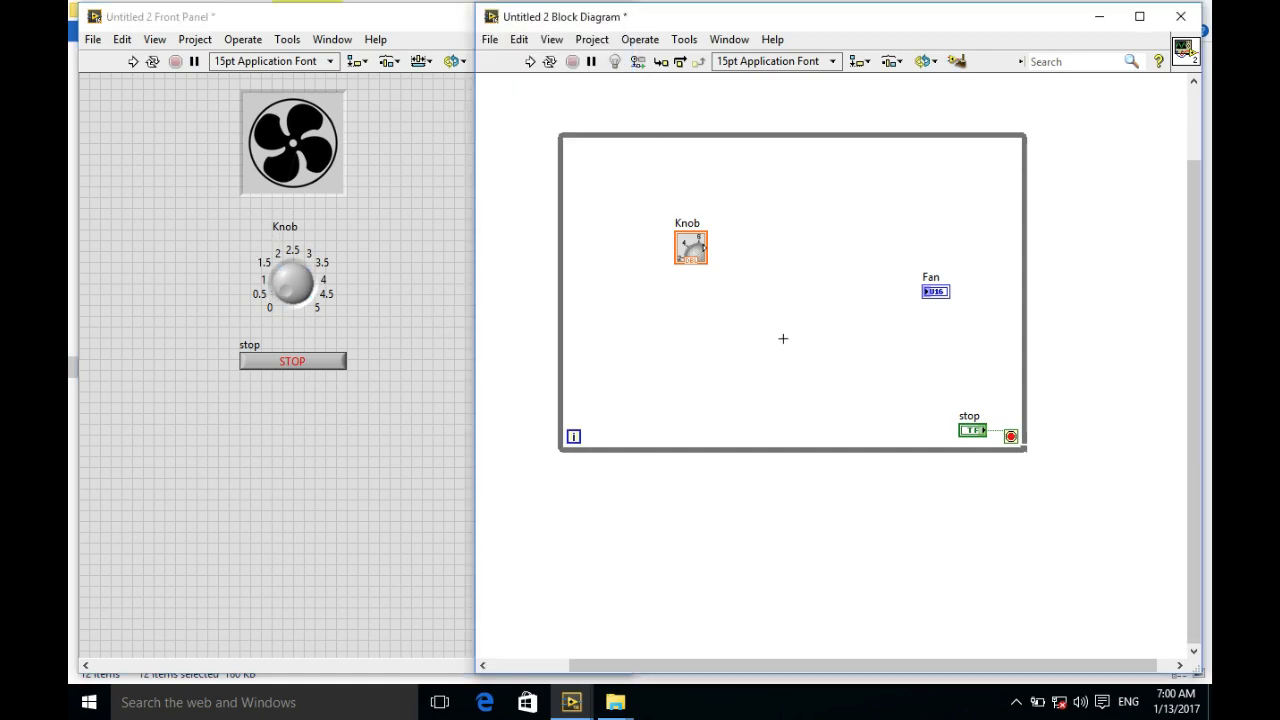
Set the Knob terminal's representation to I32 and stop viewing it as an icon
right_click(690, 248)
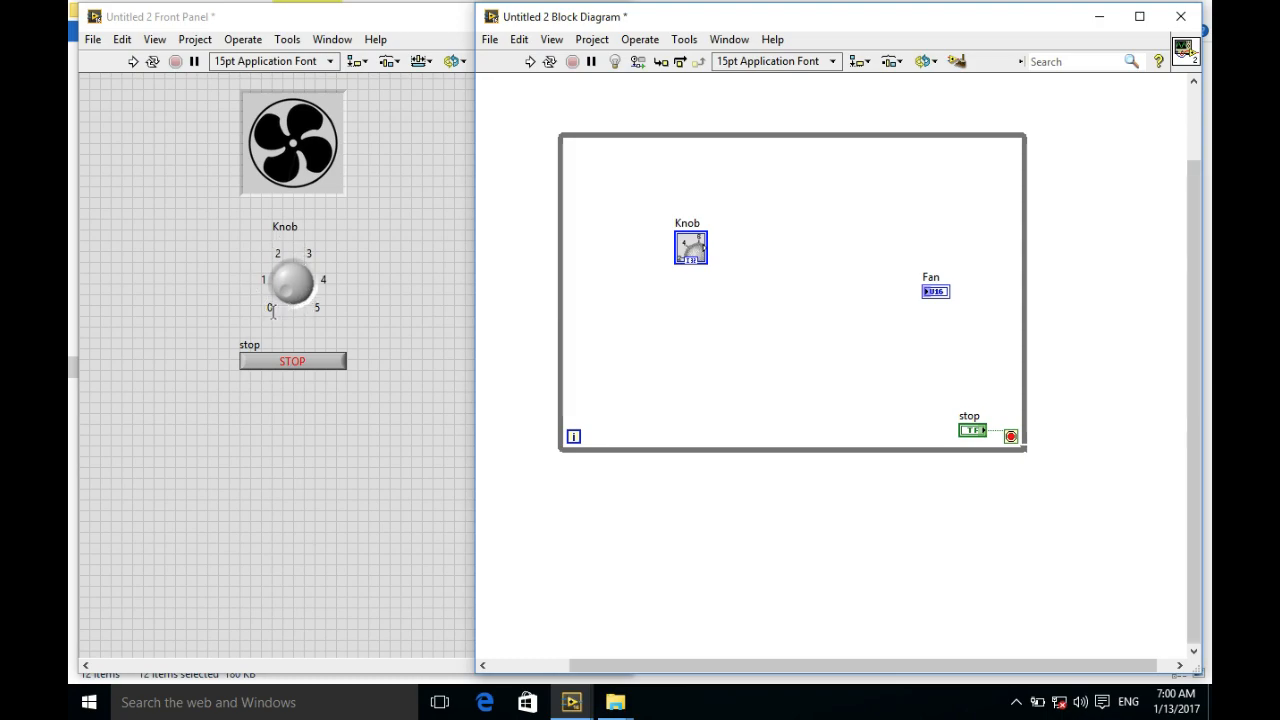
right_click(690, 246)
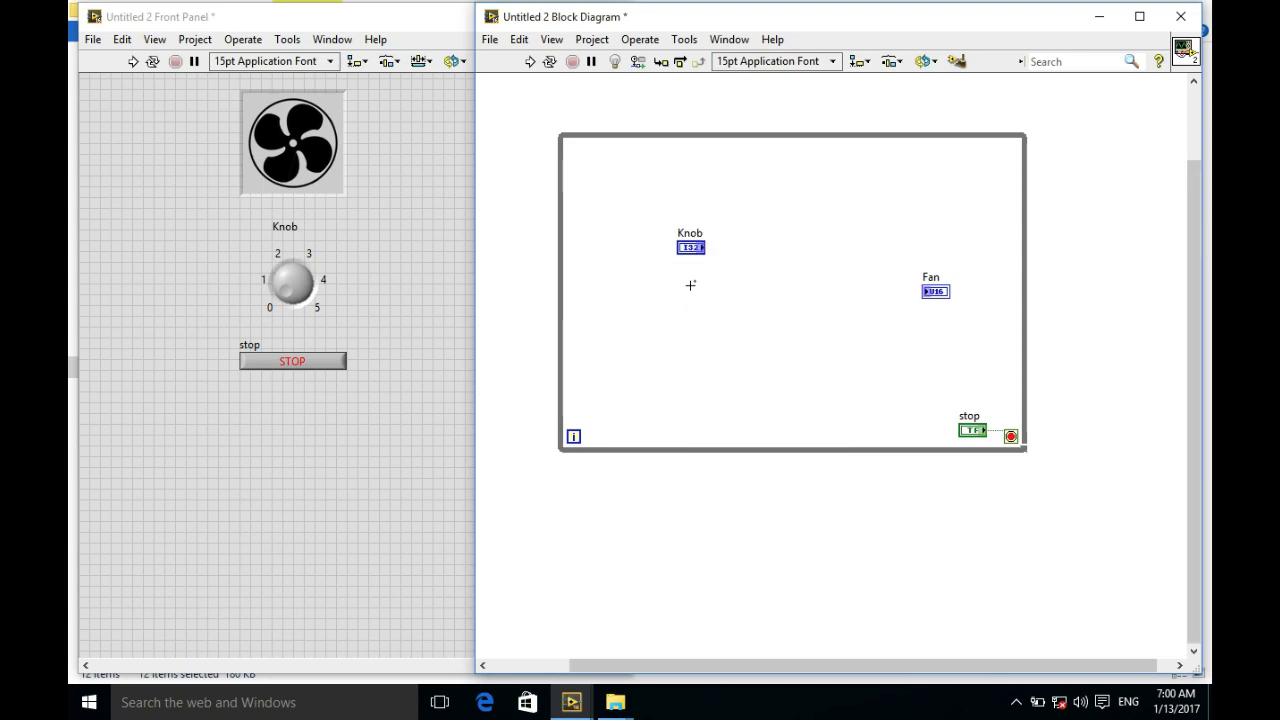
Move the Knob terminal up and wire it into the Multiply feeding Wait (ms)
left_click_drag(690, 248, 704, 178)
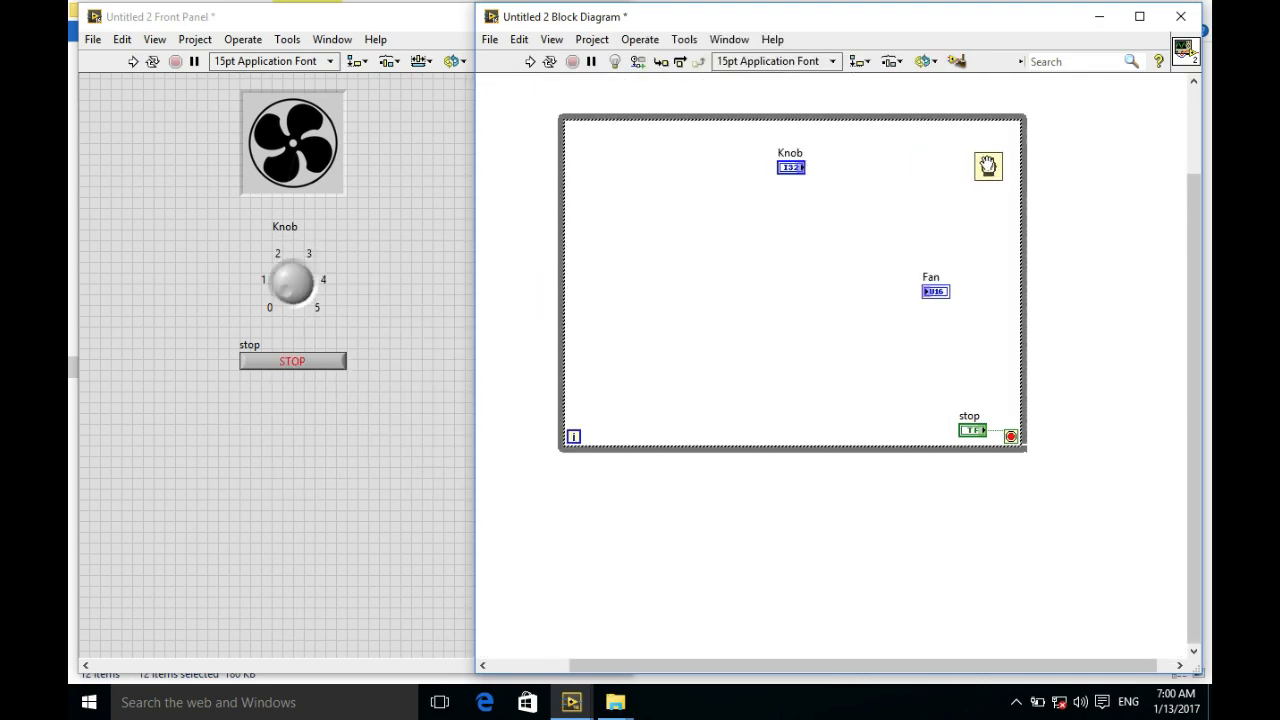
left_click_drag(790, 168, 860, 150)
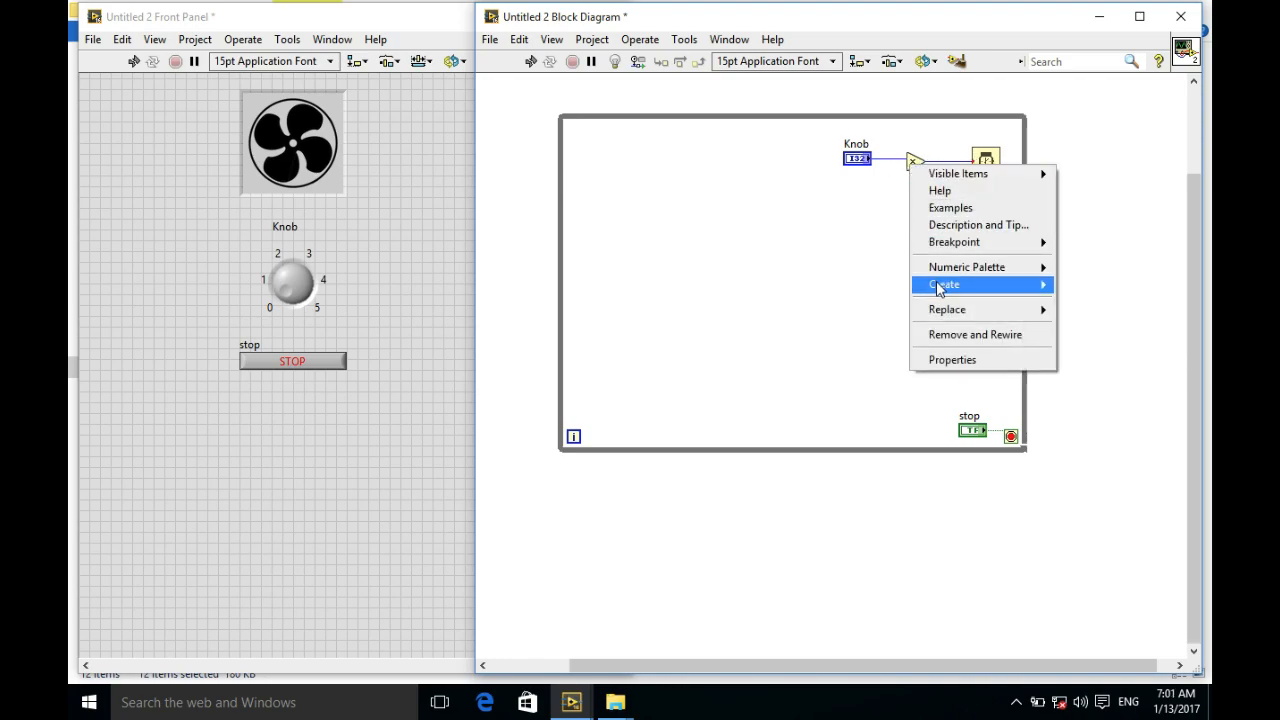
Create a 1000 constant on the Multiply's other input and position it below the Knob
left_click(944, 284)
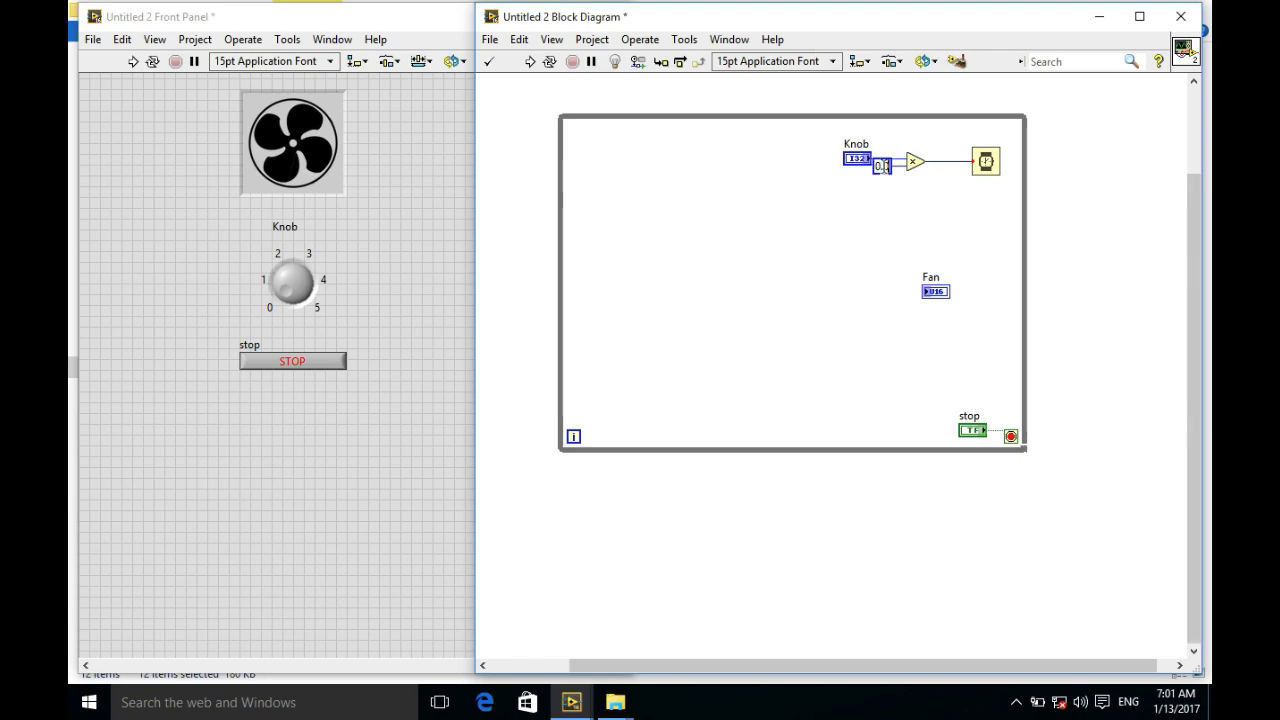
type("1000")
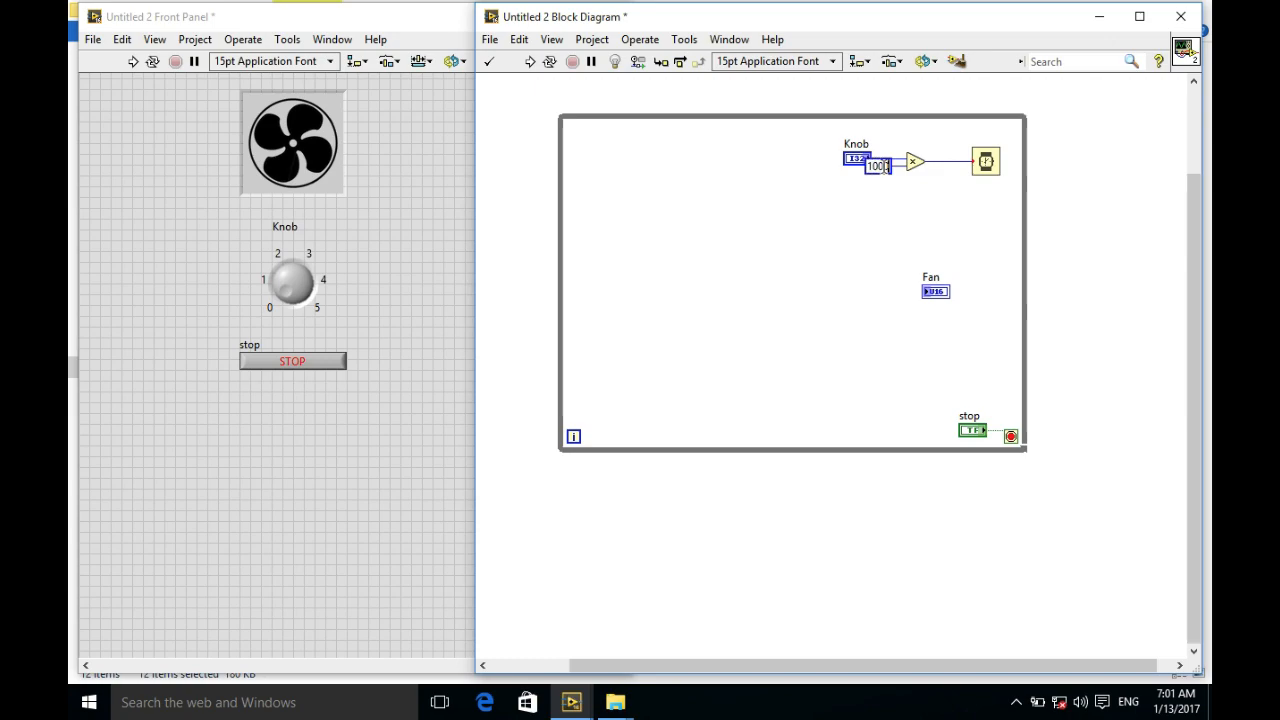
left_click_drag(876, 166, 858, 196)
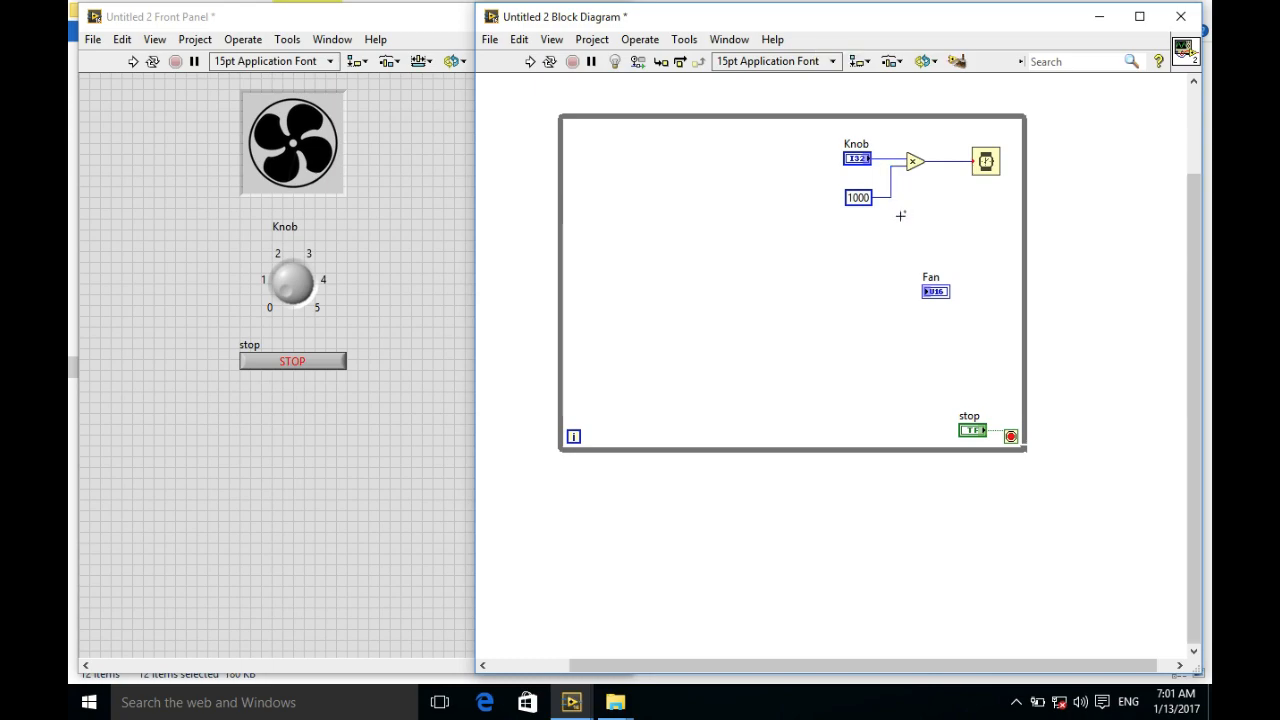
mouse_move(314, 346)
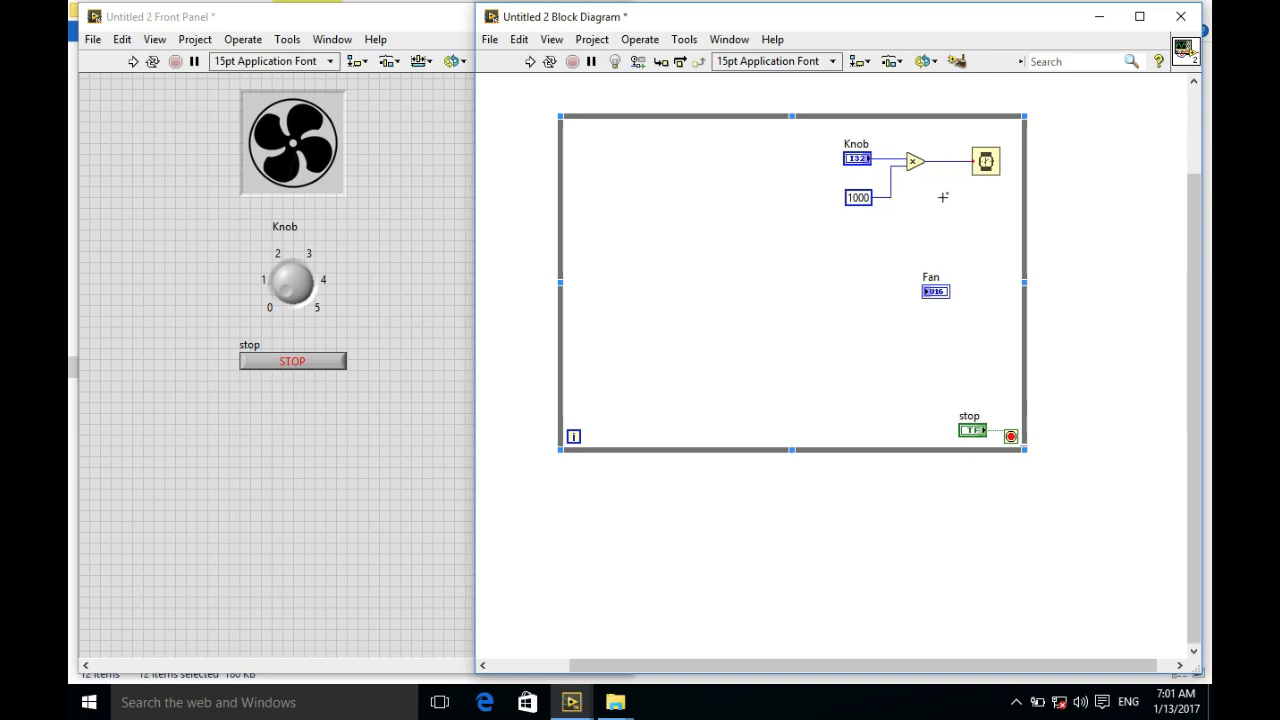
mouse_move(960, 198)
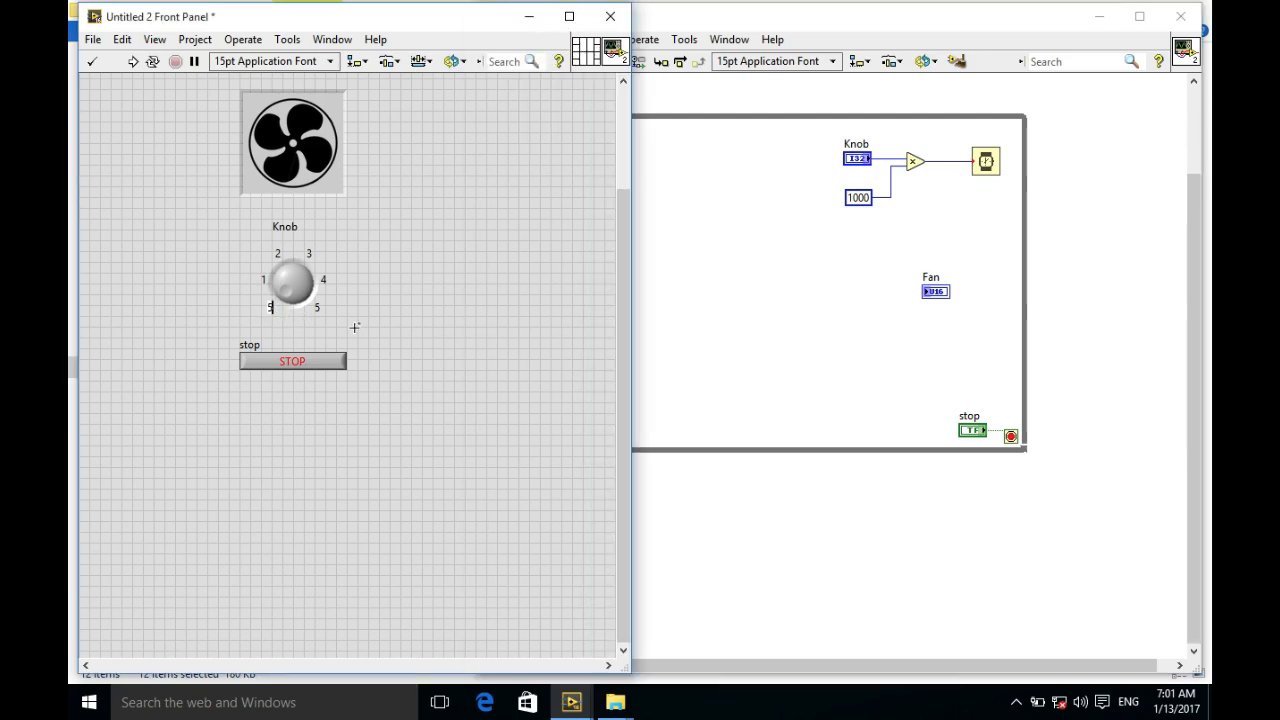
Swap the knob scale's end markers so 5 sits on the left and 0 on the right
left_click_drag(290, 280, 310, 290)
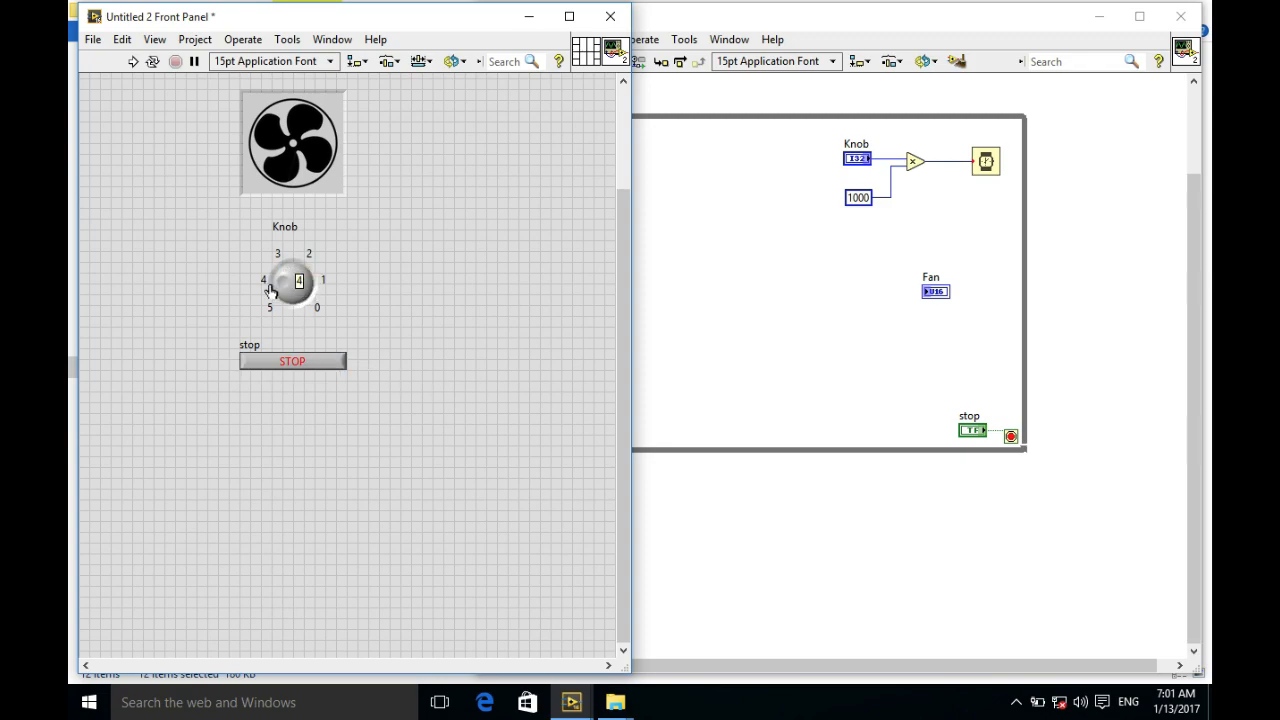
left_click_drag(270, 290, 310, 300)
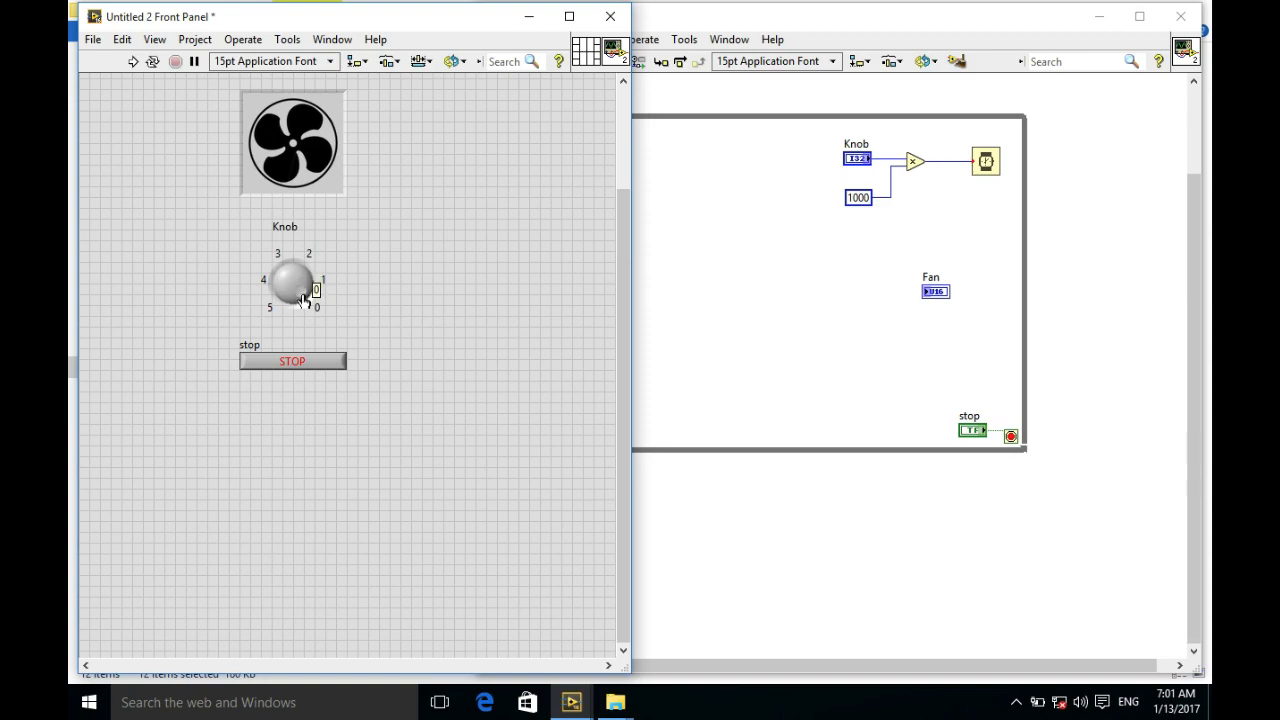
left_click_drag(304, 300, 278, 310)
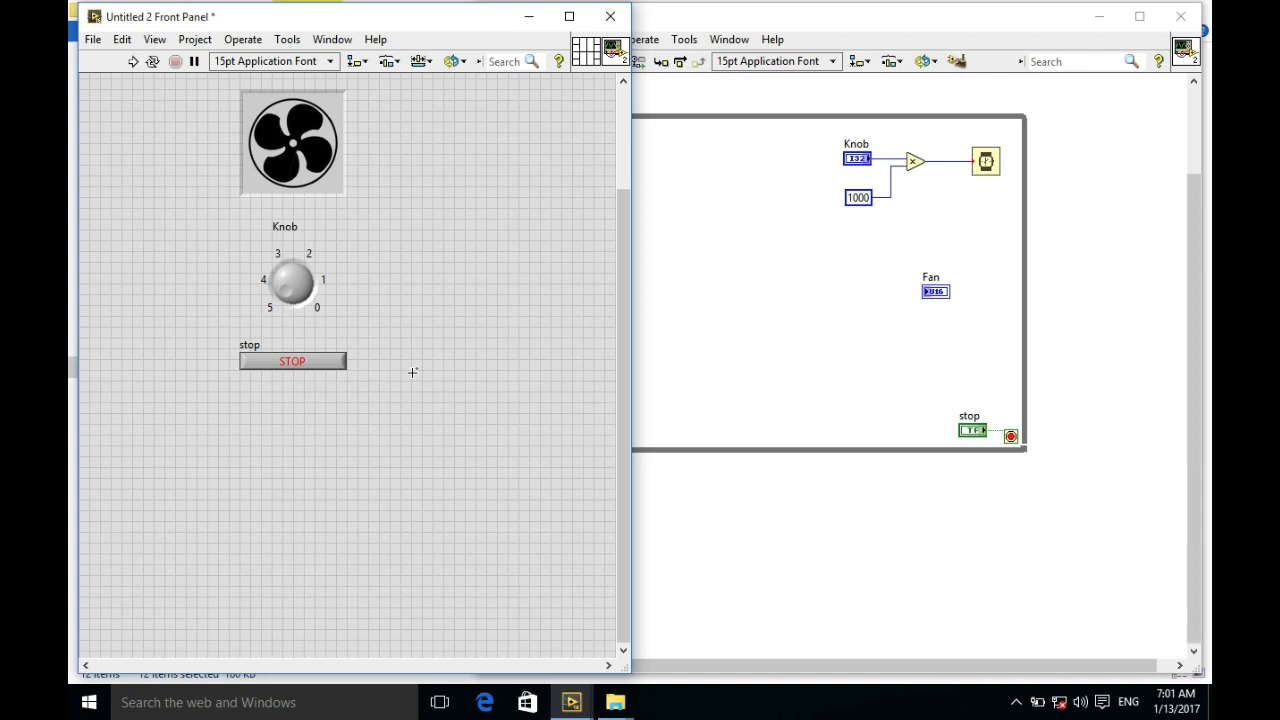
mouse_move(332, 320)
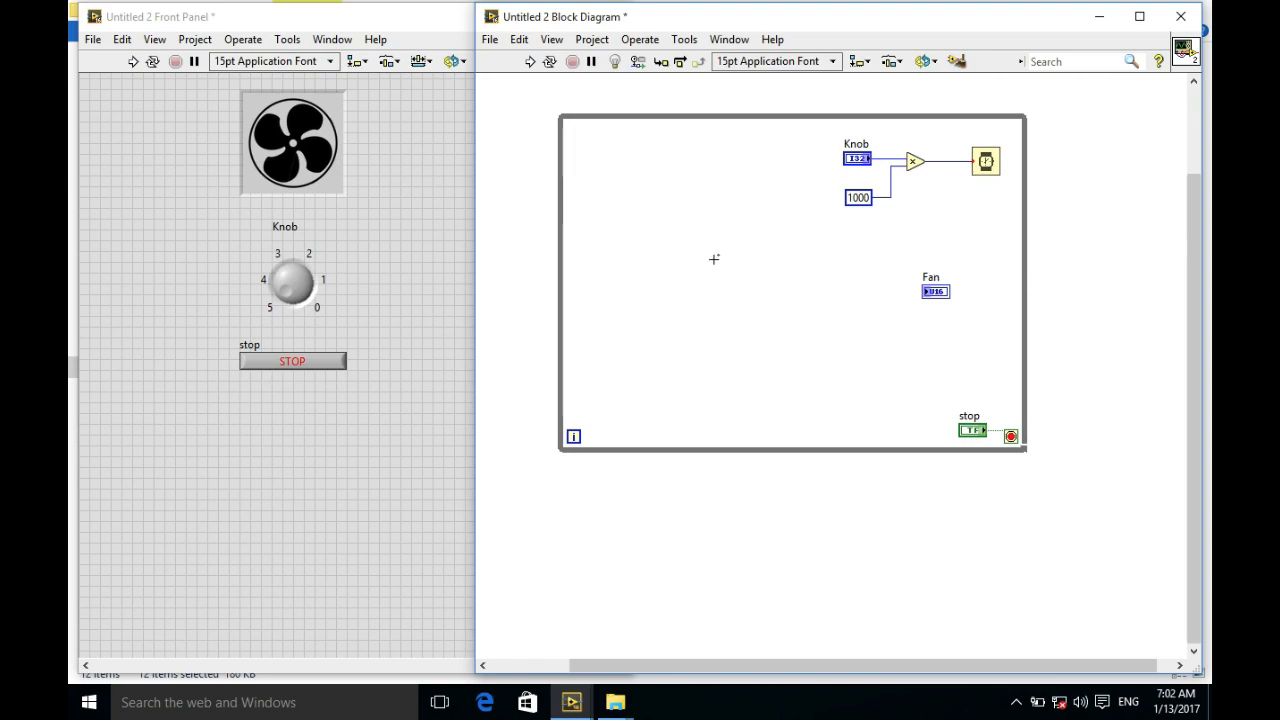
mouse_move(664, 300)
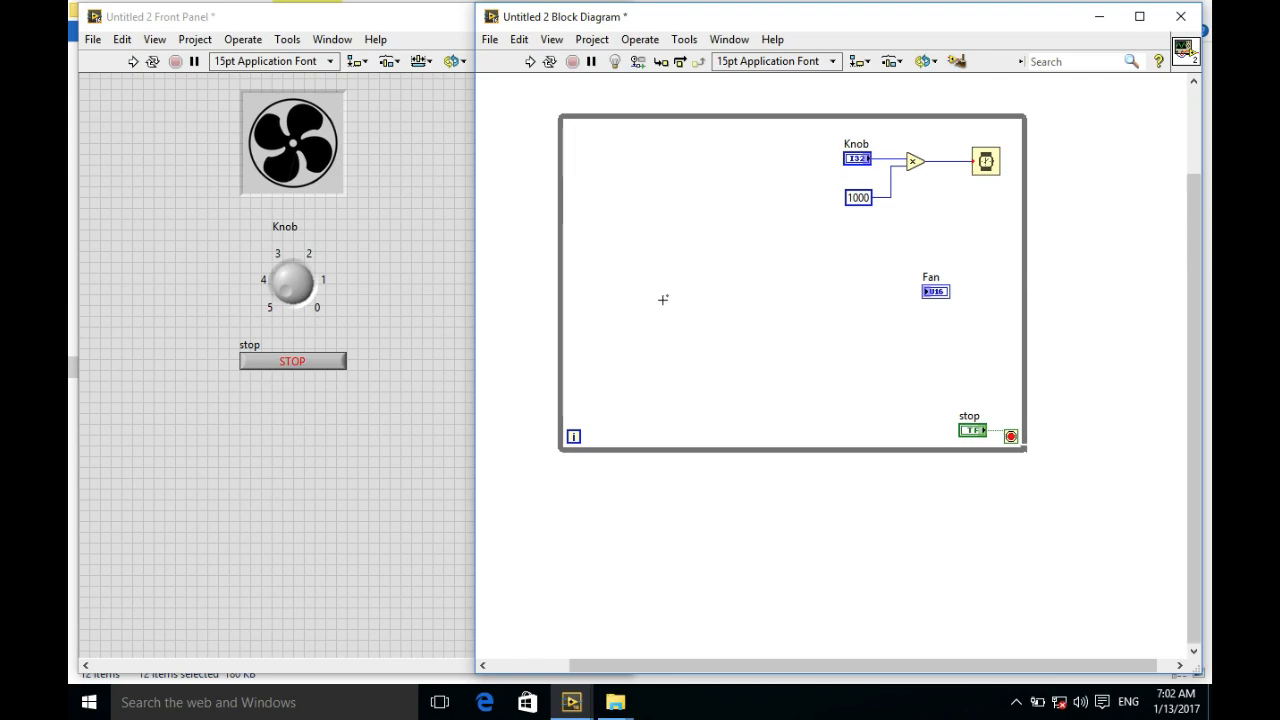
Add Quotient & Remainder with divisor constant 12 and wire the remainder into the Fan terminal
right_click(664, 300)
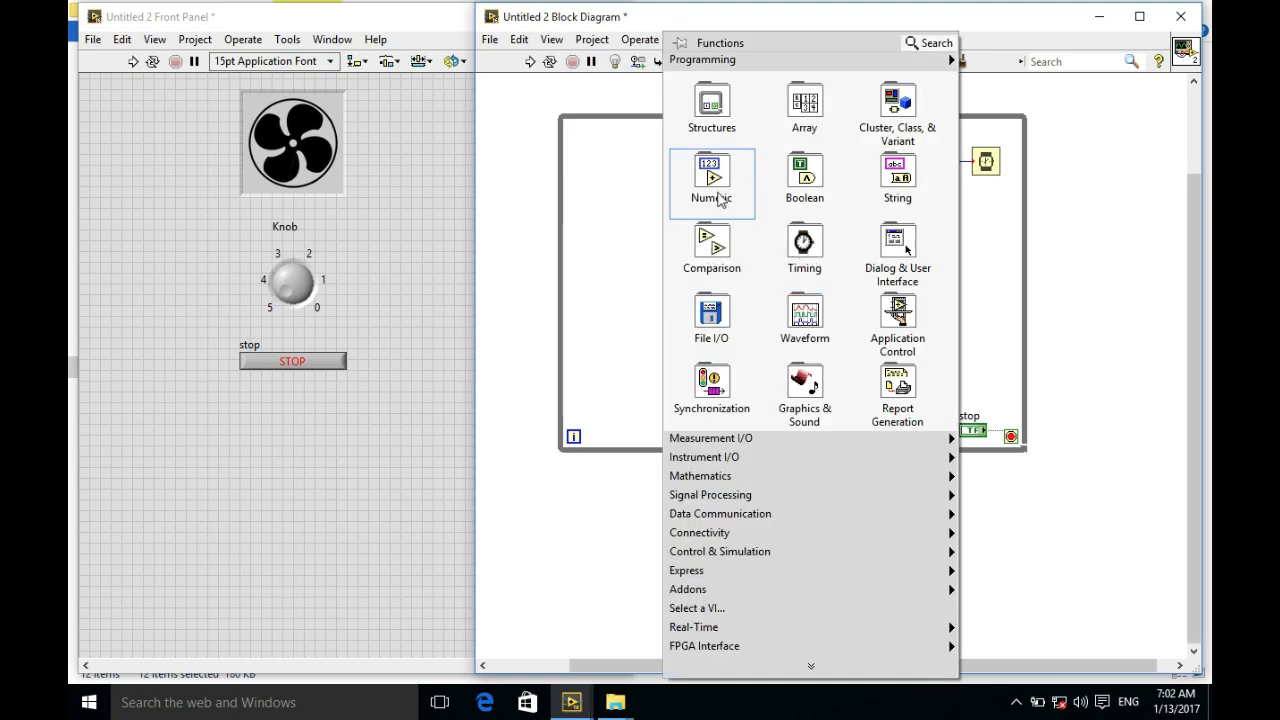
mouse_move(712, 250)
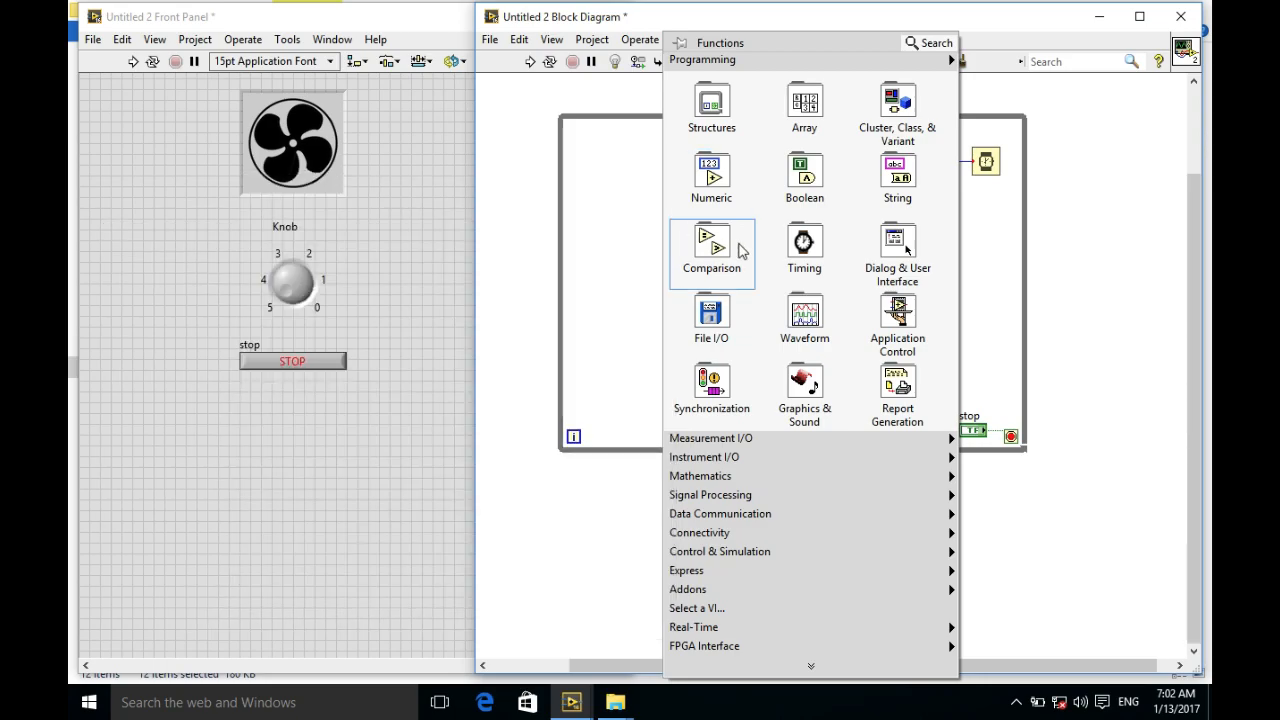
mouse_move(712, 180)
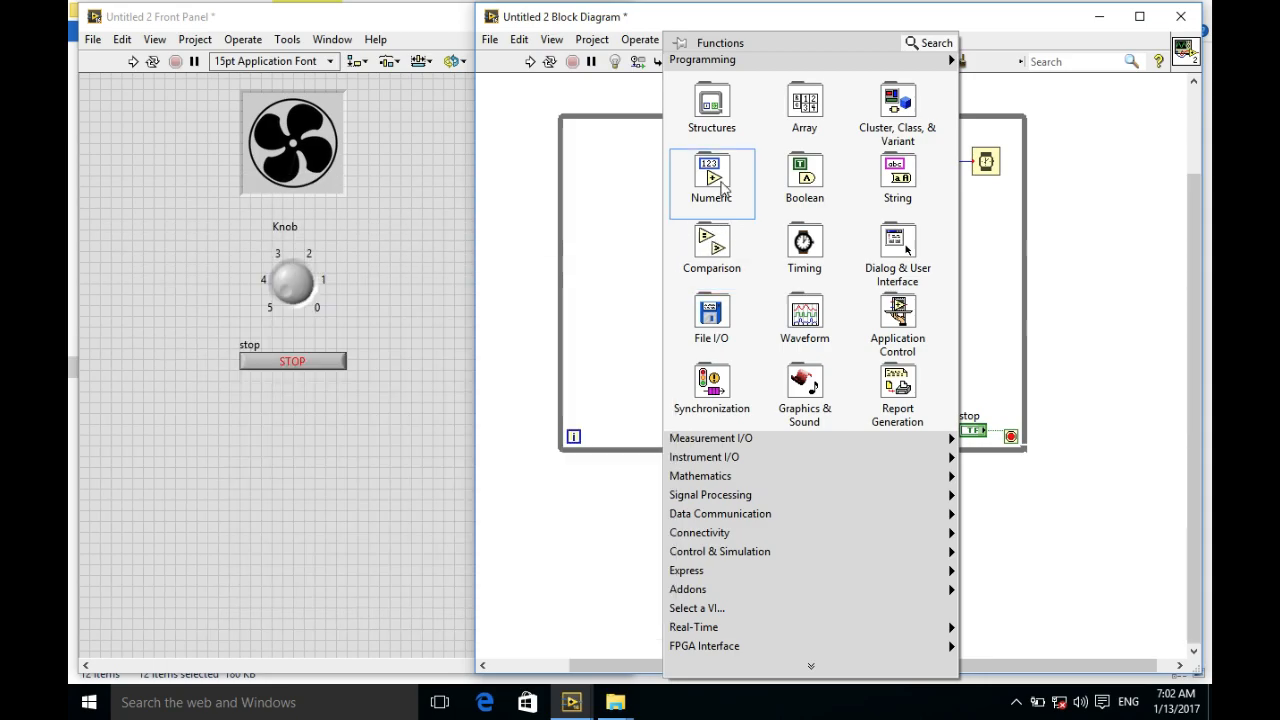
left_click(680, 346)
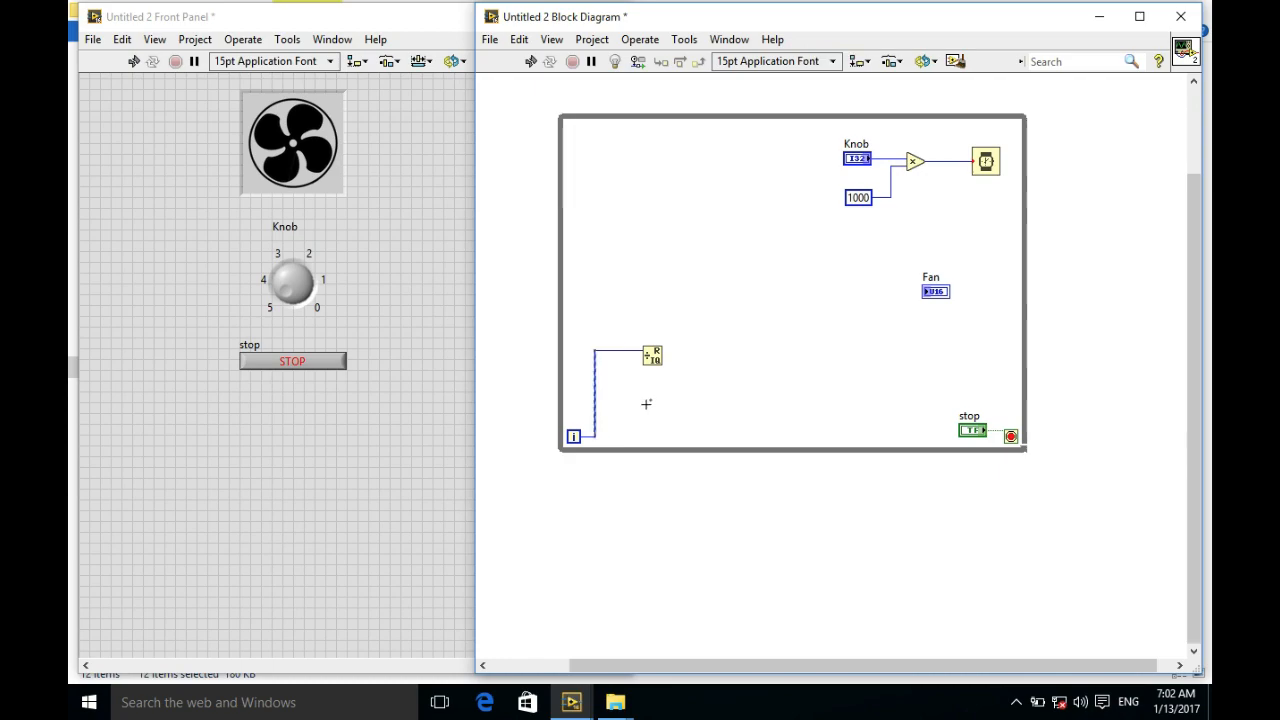
right_click(652, 354)
type("12")
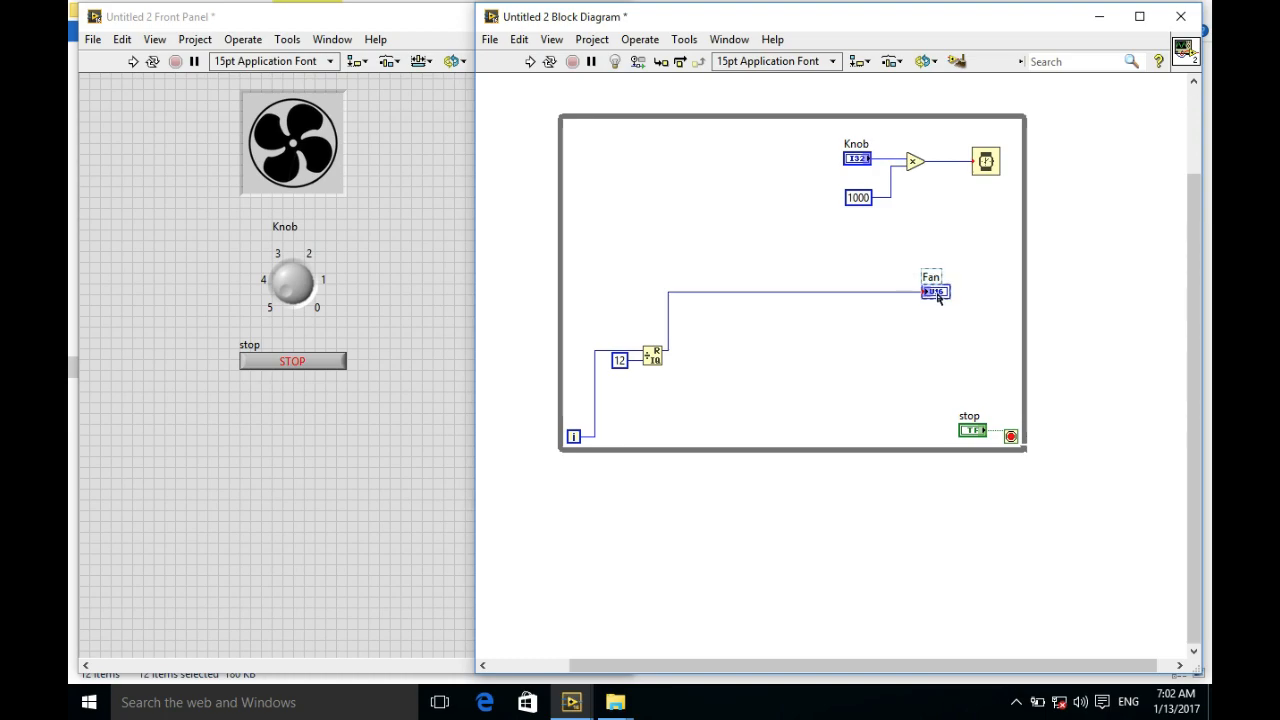
left_click_drag(932, 290, 724, 348)
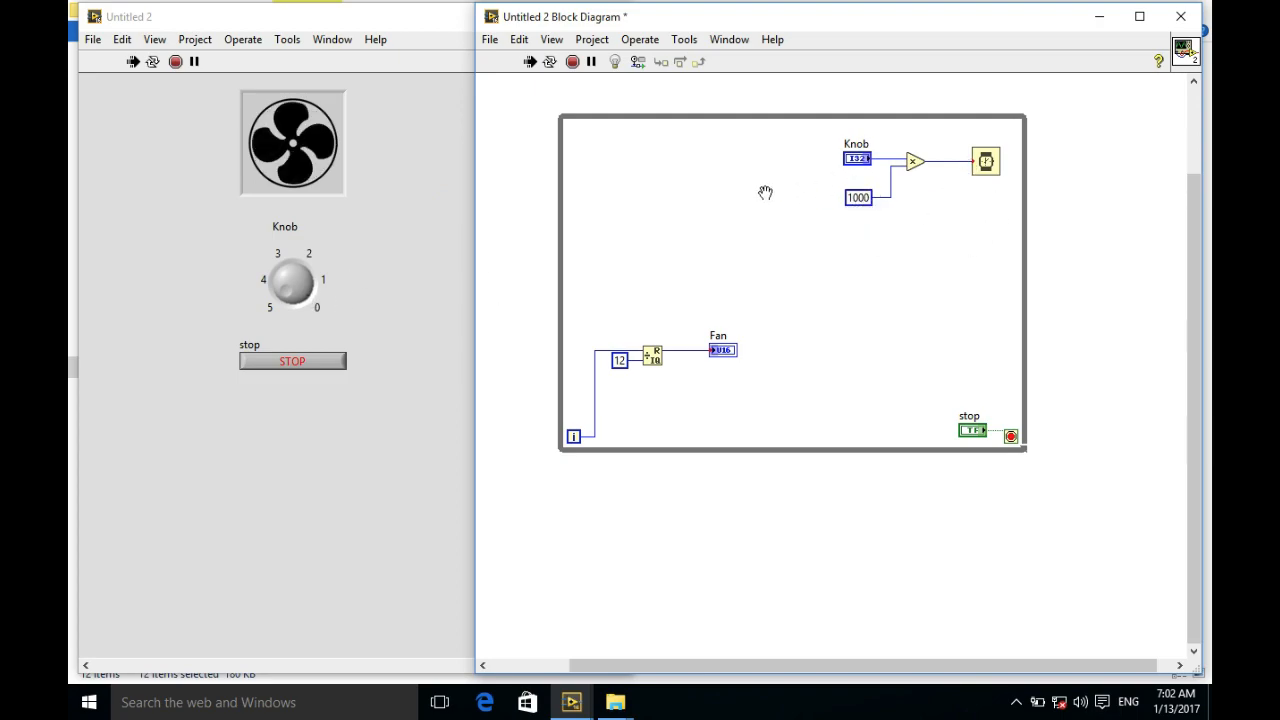
mouse_move(290, 298)
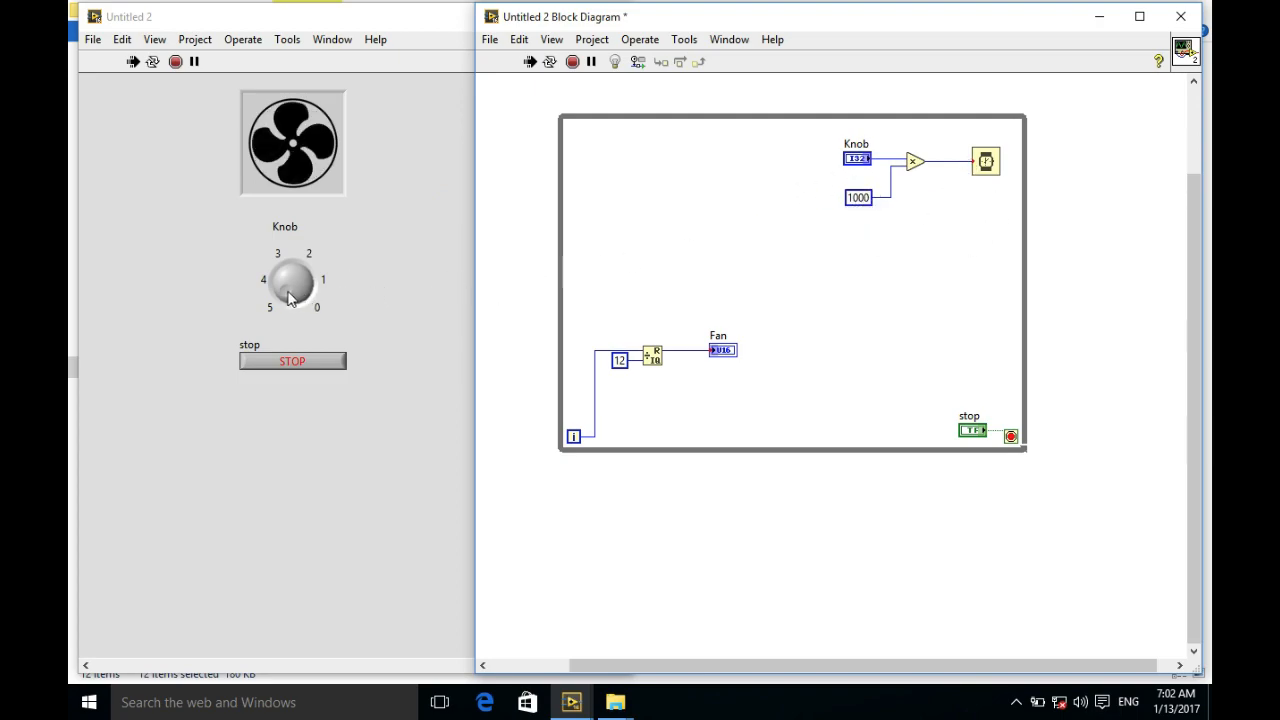
Run the VI and adjust the Knob to vary the fan animation speed
left_click(128, 16)
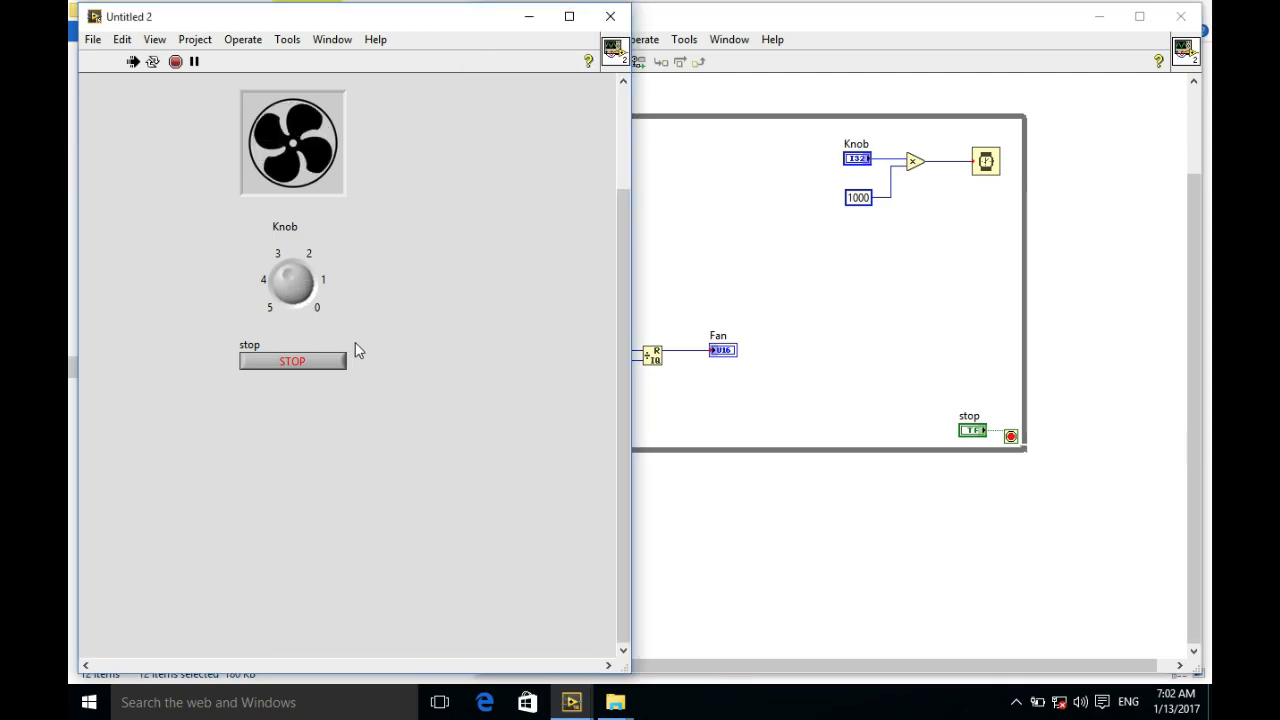
mouse_move(320, 296)
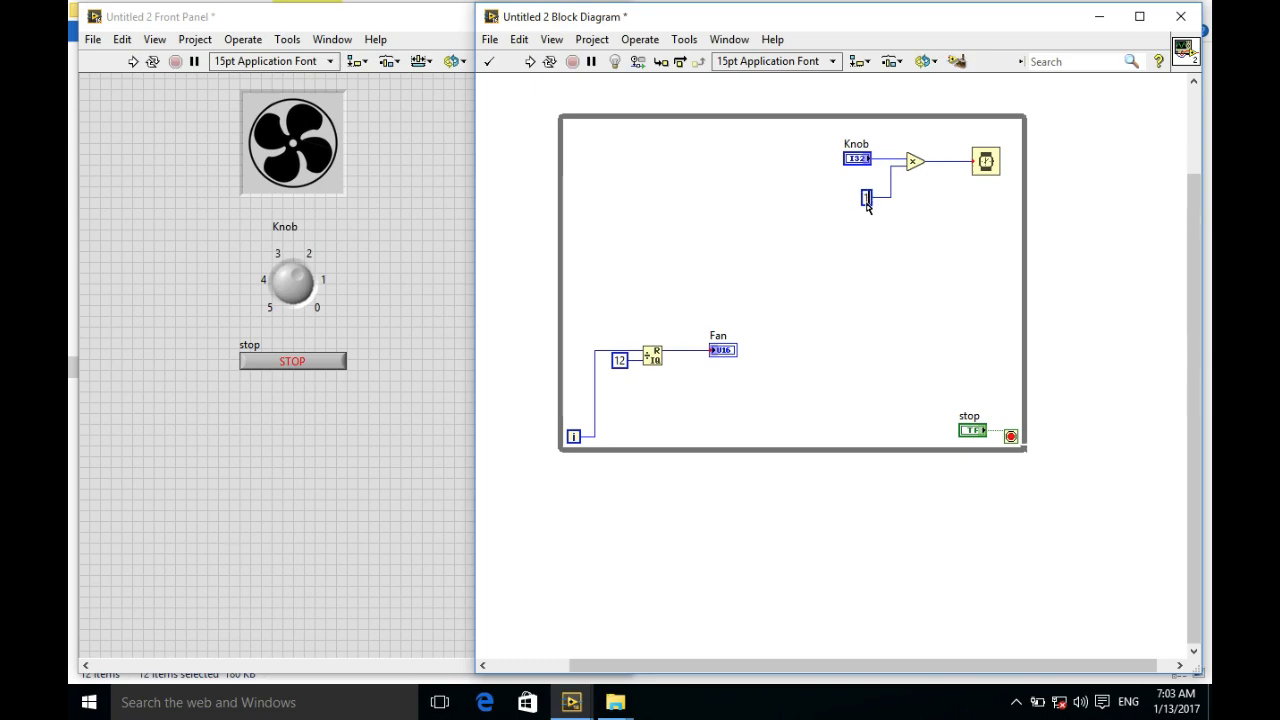
Set the wait multiplier constant to 100 instead of 1000
type("100")
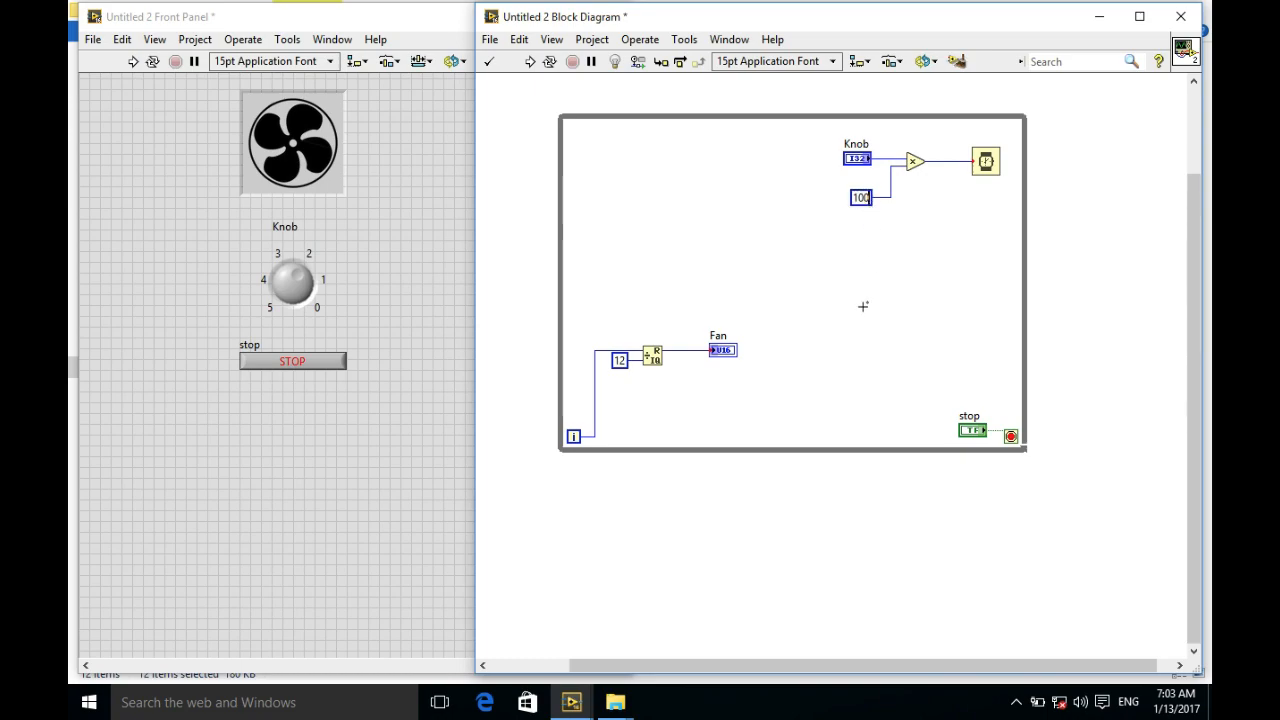